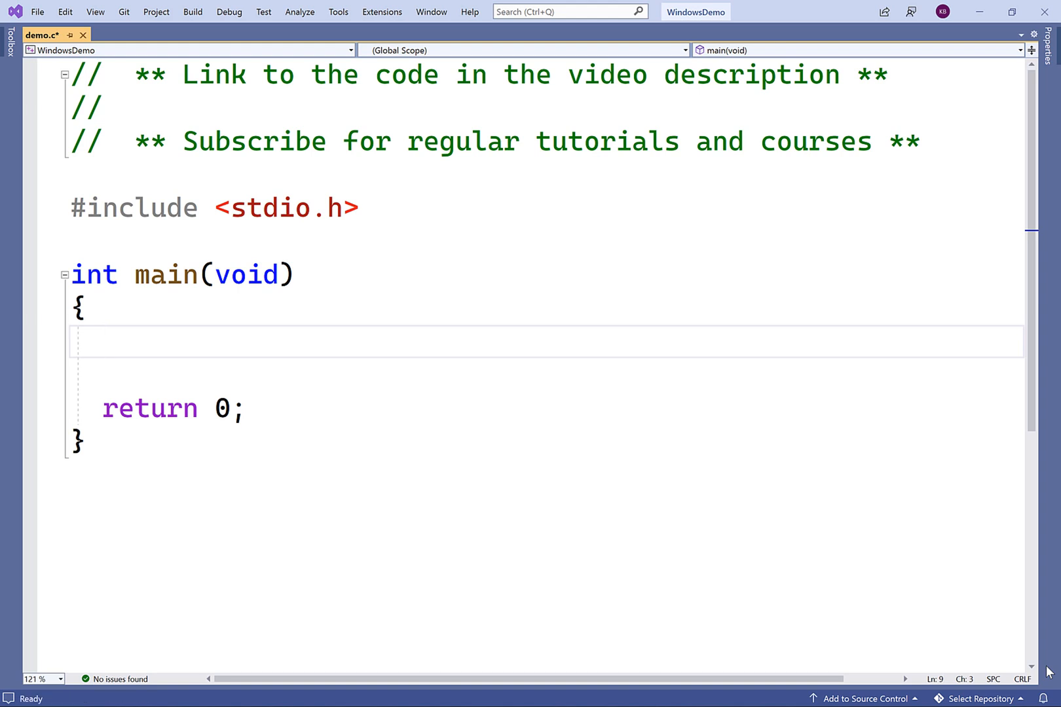
Step: Add #include <direct.h> below the stdio include
left_click(104, 341)
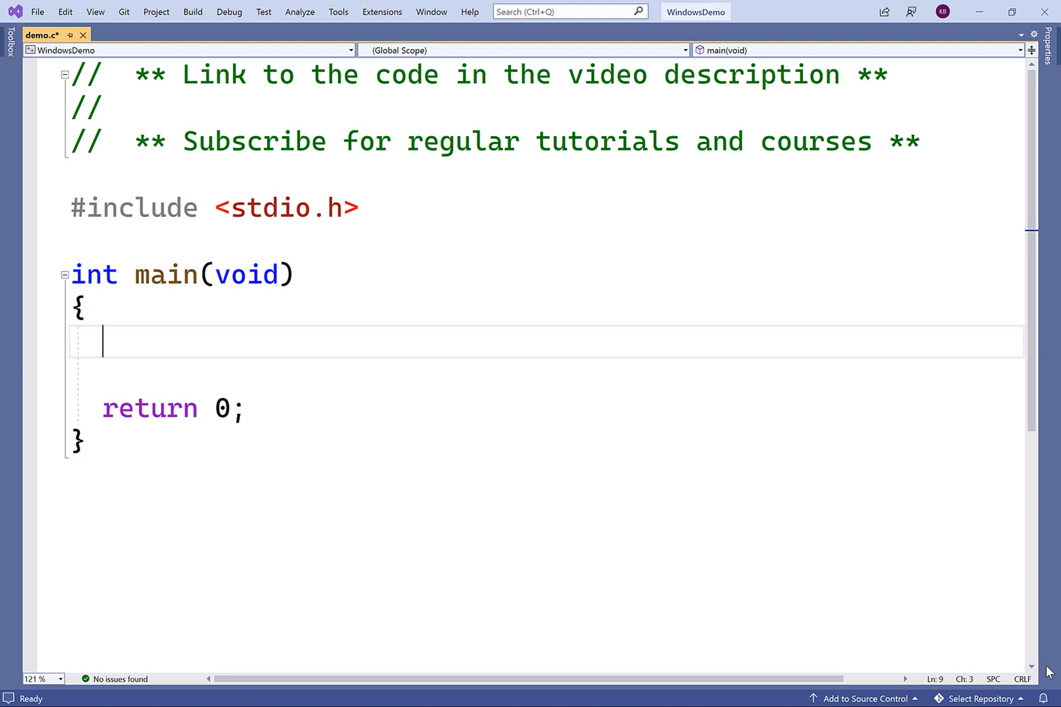
type("#incl")
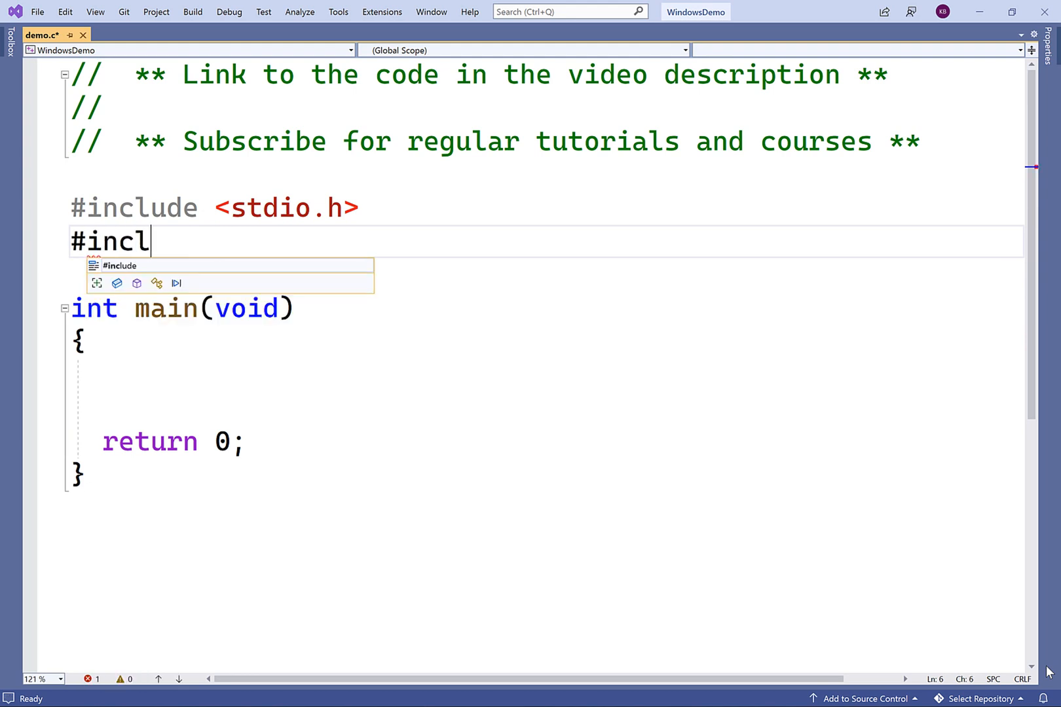
type("ude <direc>")
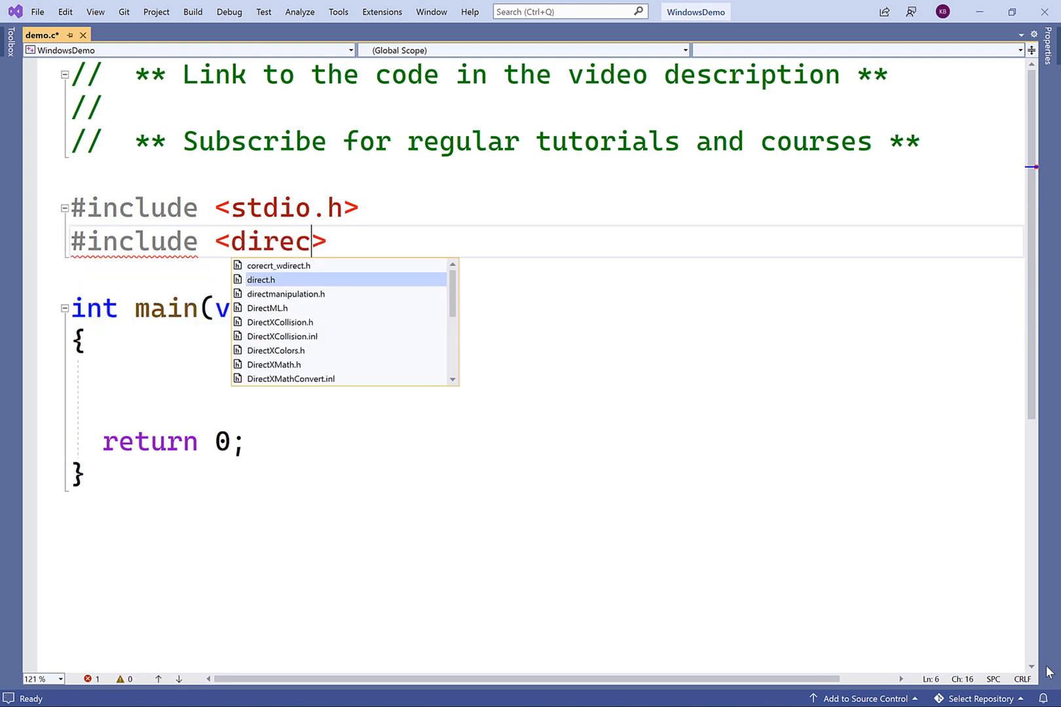
key("Tab")
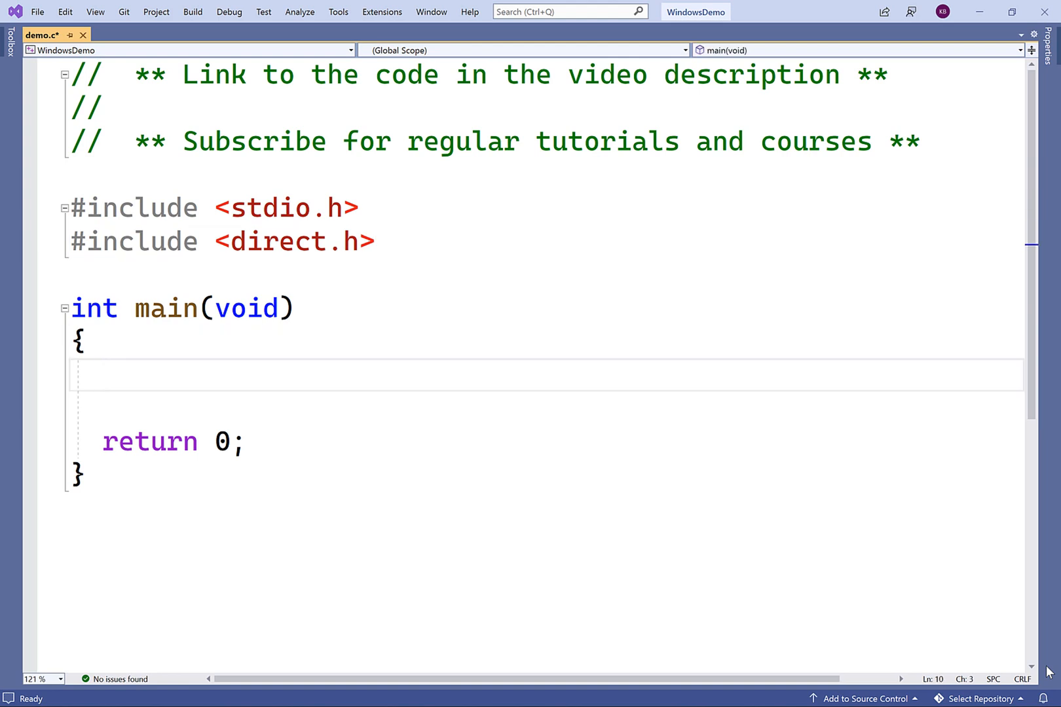
Step: Call _rmdir("test"); inside main before return 0
type("_rmdir(")
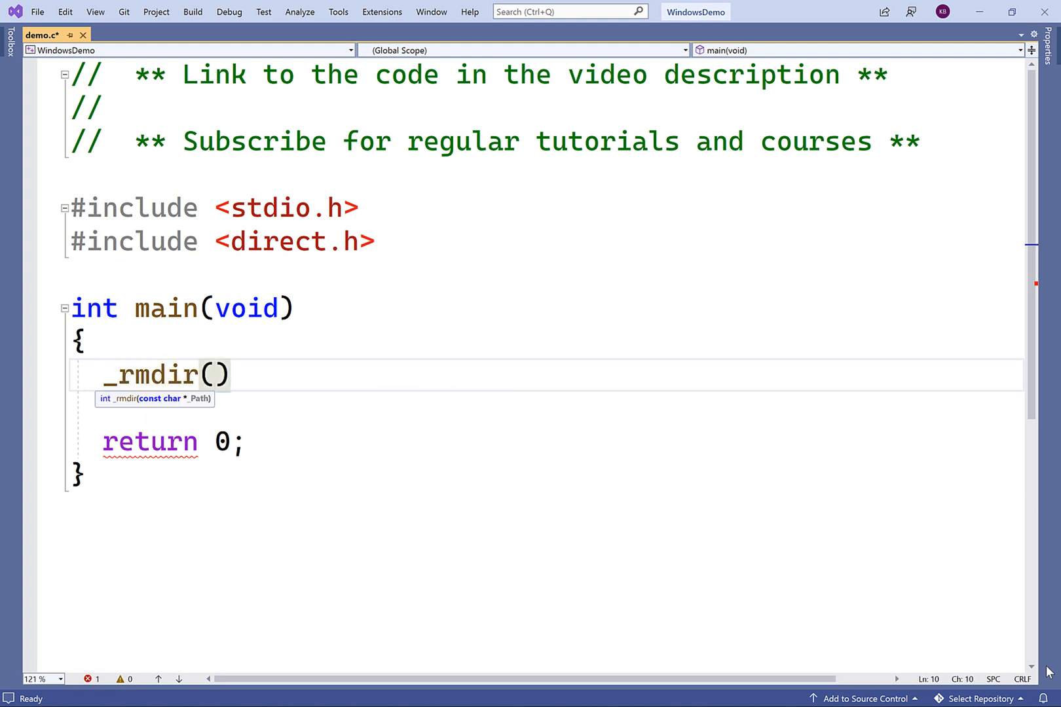
left_click(216, 375)
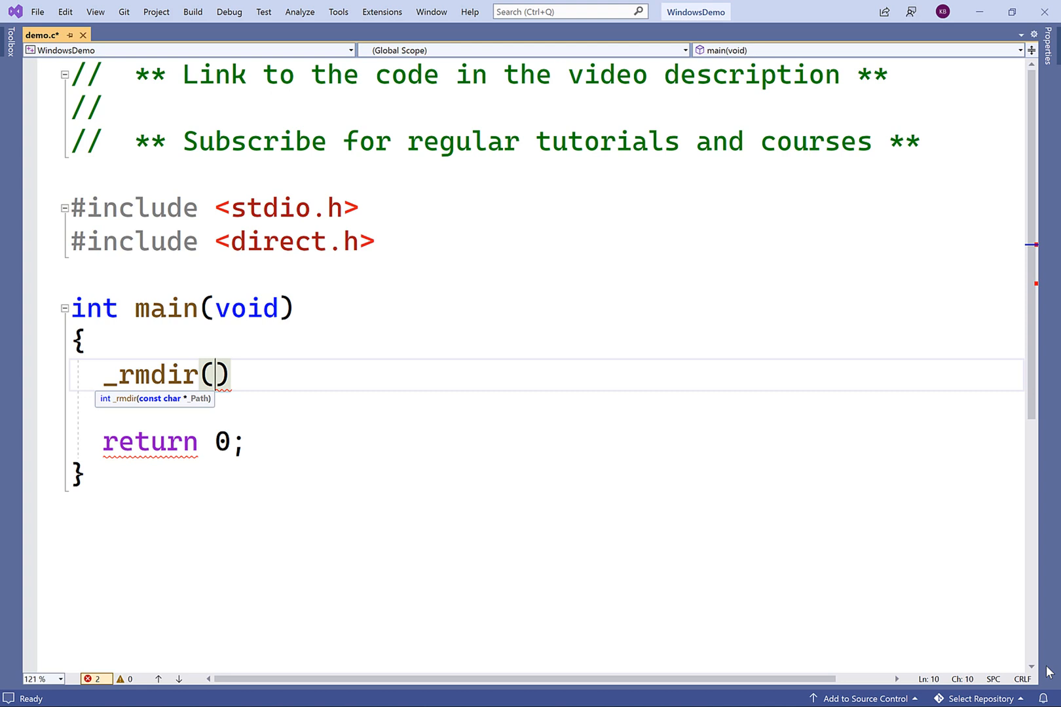
type("\"test\"")
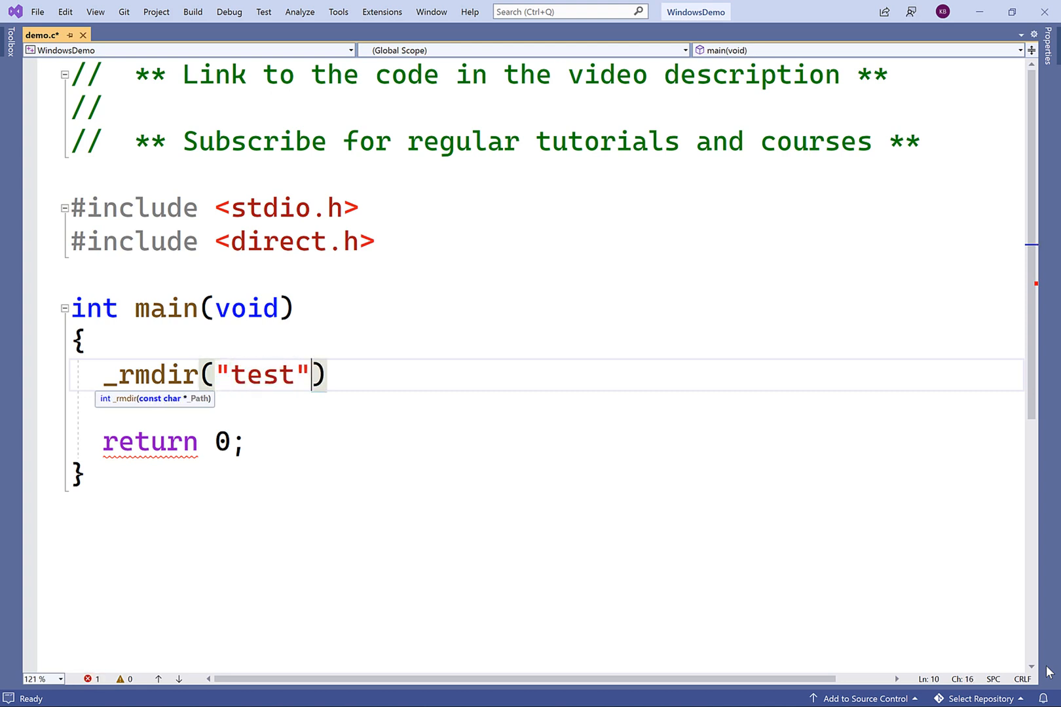
type(";")
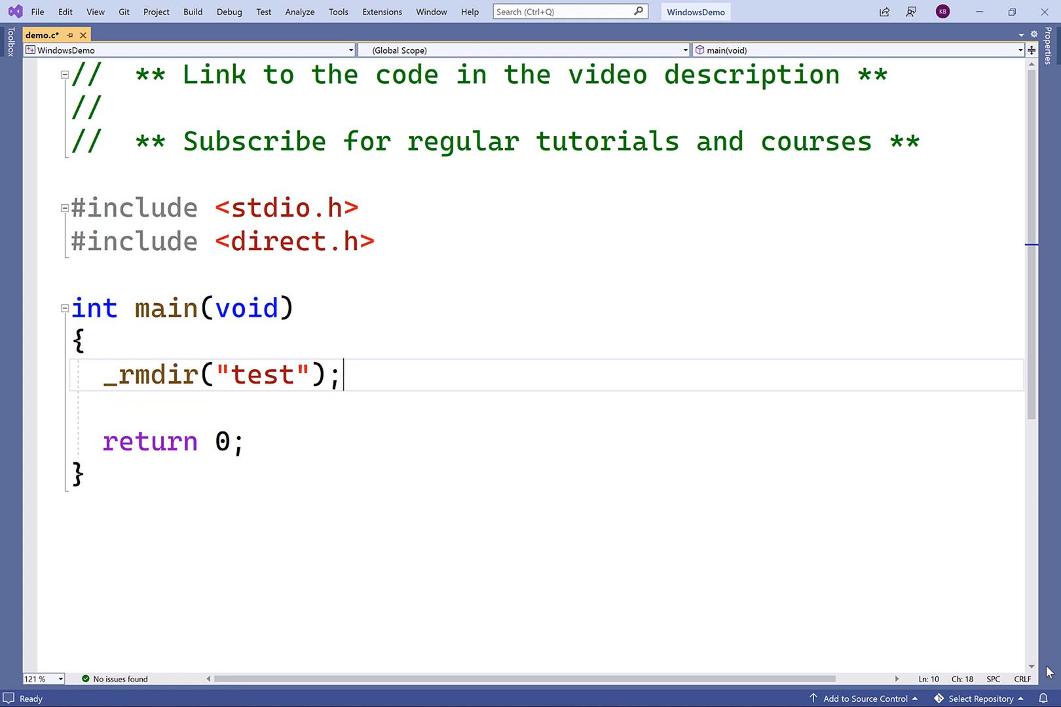
Step: Run the program with the debugger and see it exit with code 0
key("ctrl+s")
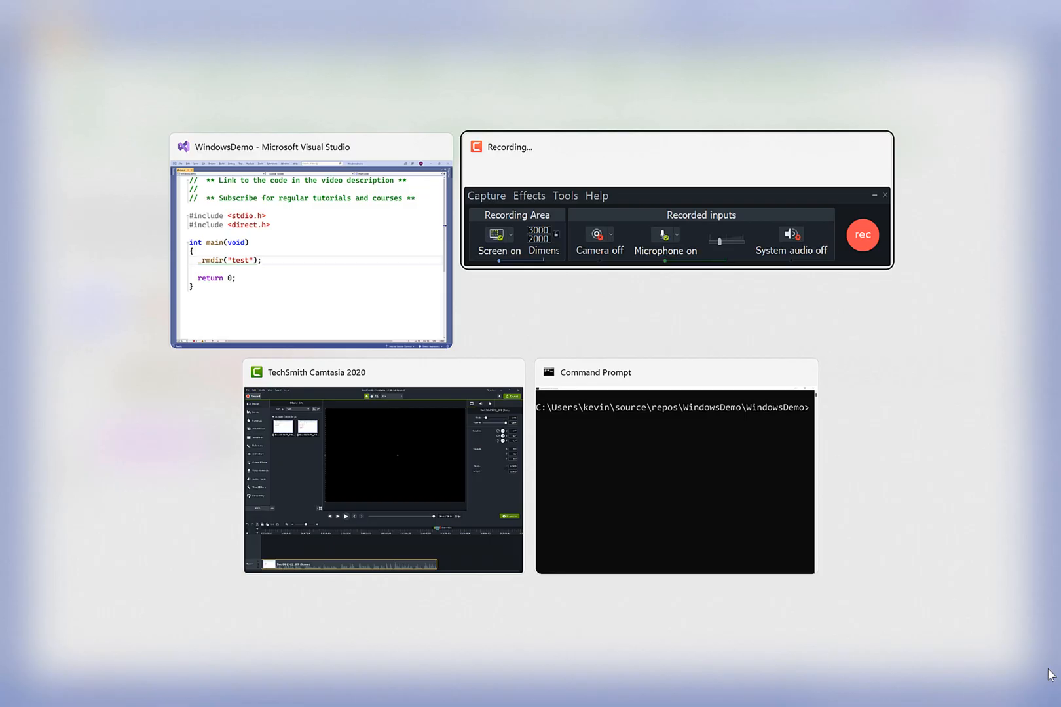
type("di")
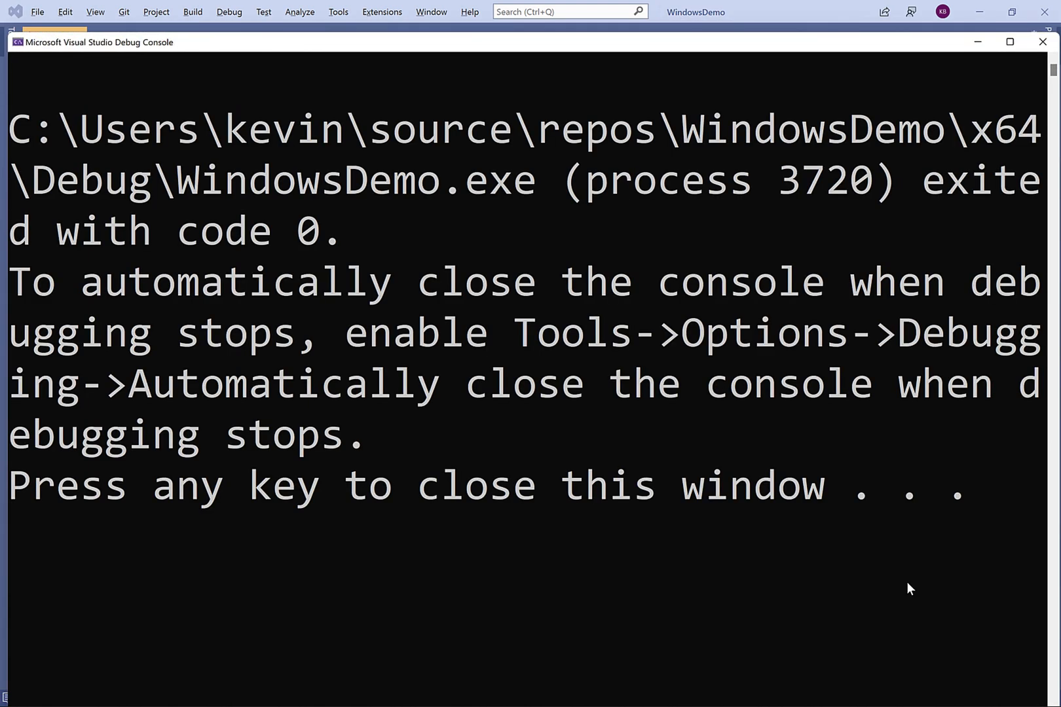
mouse_move(1042, 42)
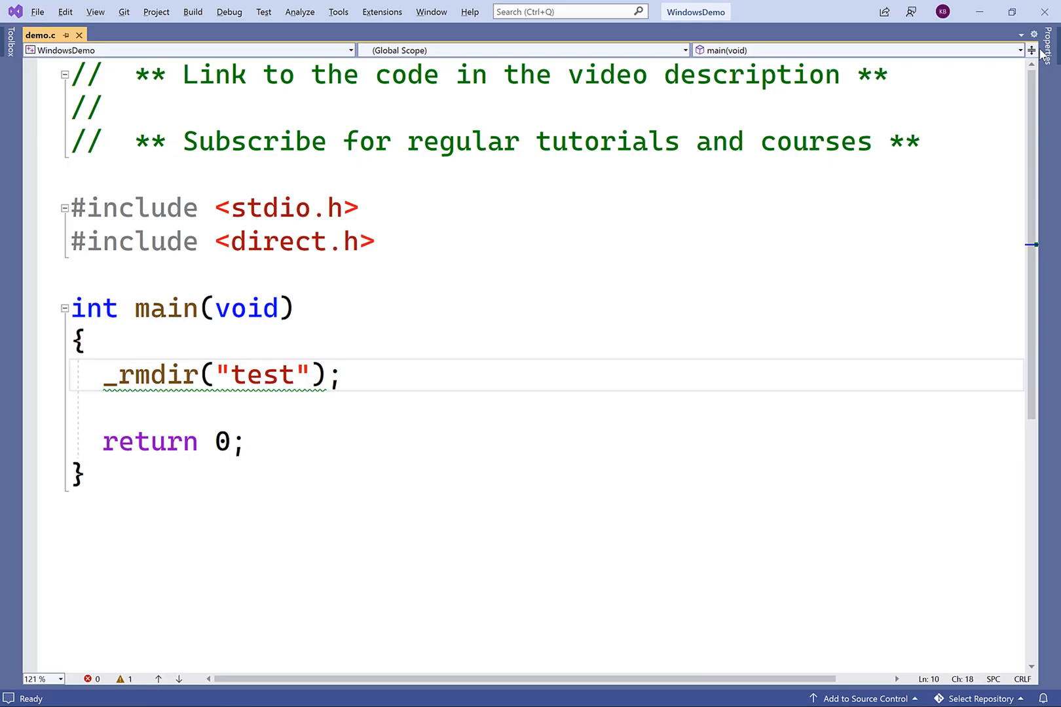
Step: Store _rmdir's result in retval and print "Remove directory failed." when it equals -1
key("ctrl+s")
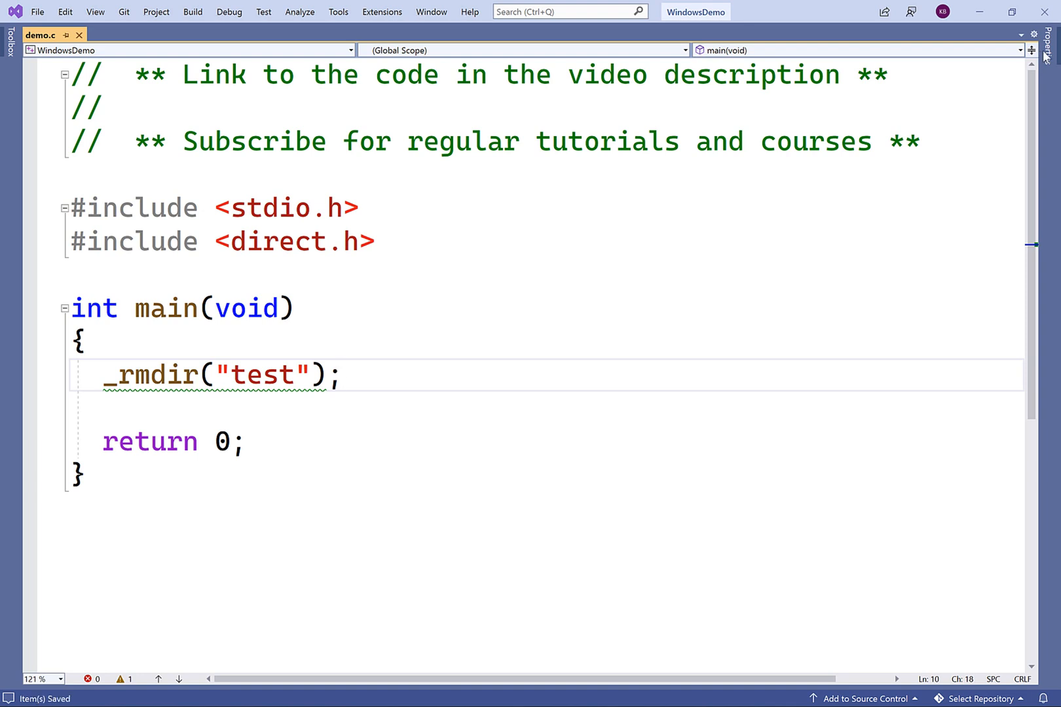
left_click(343, 375)
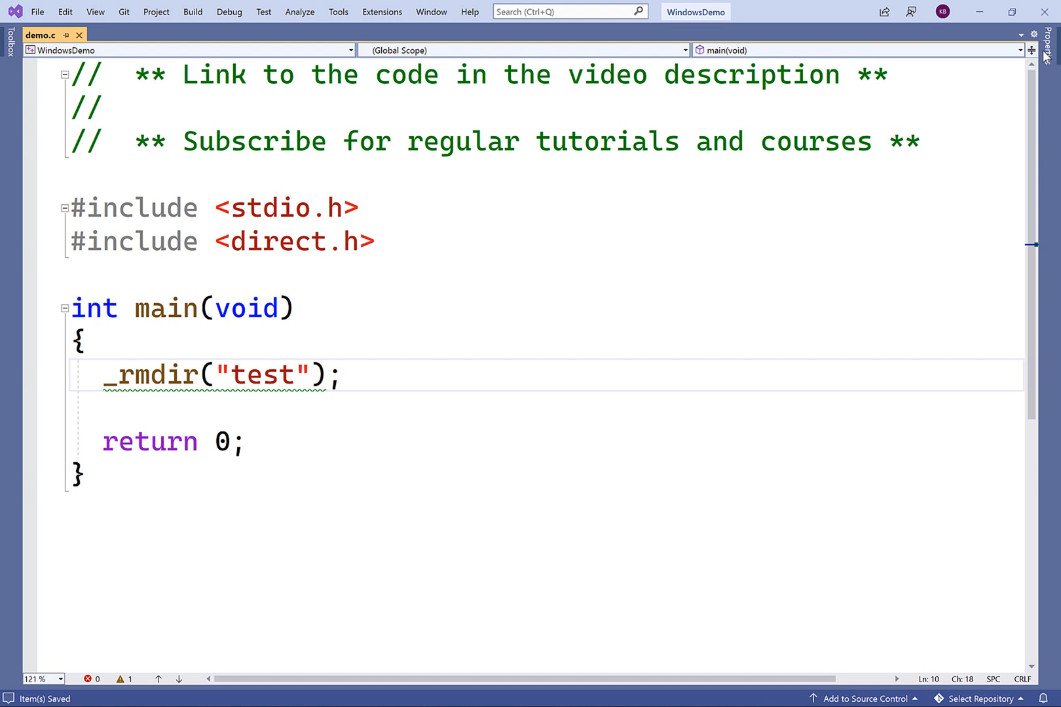
type("int retval;")
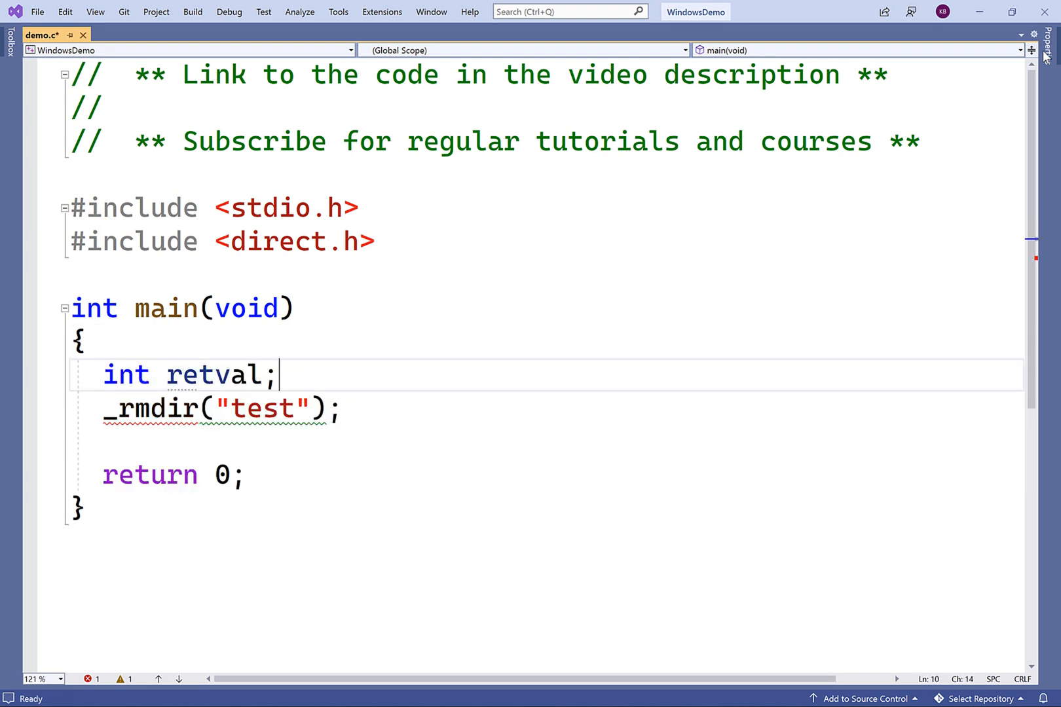
type("rev")
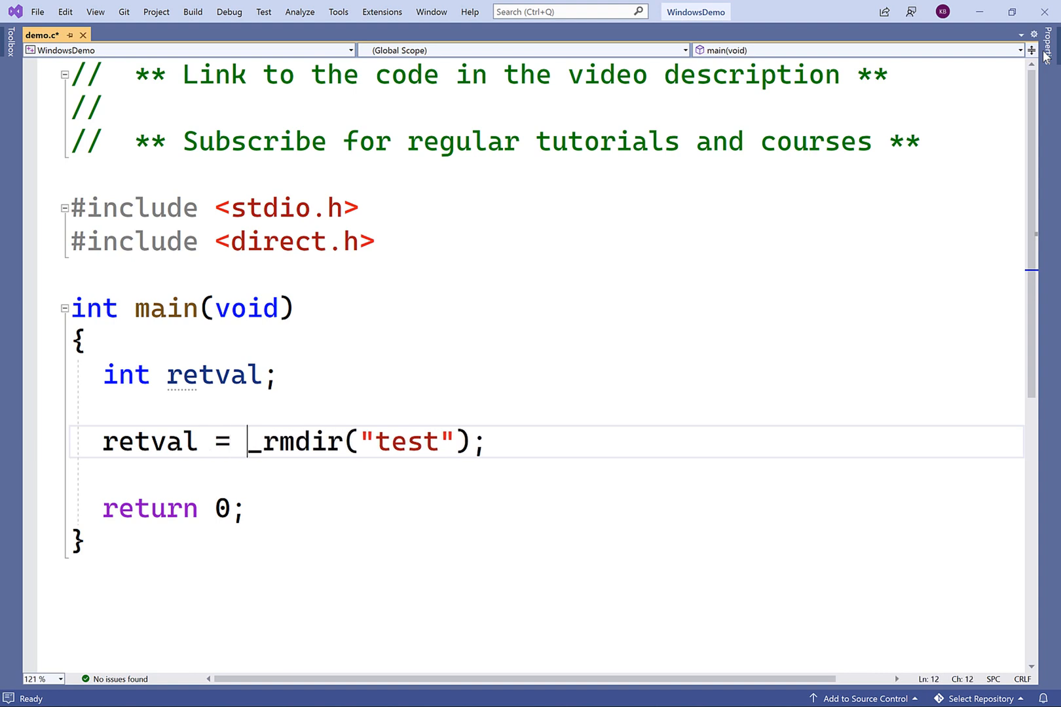
type("if (re")
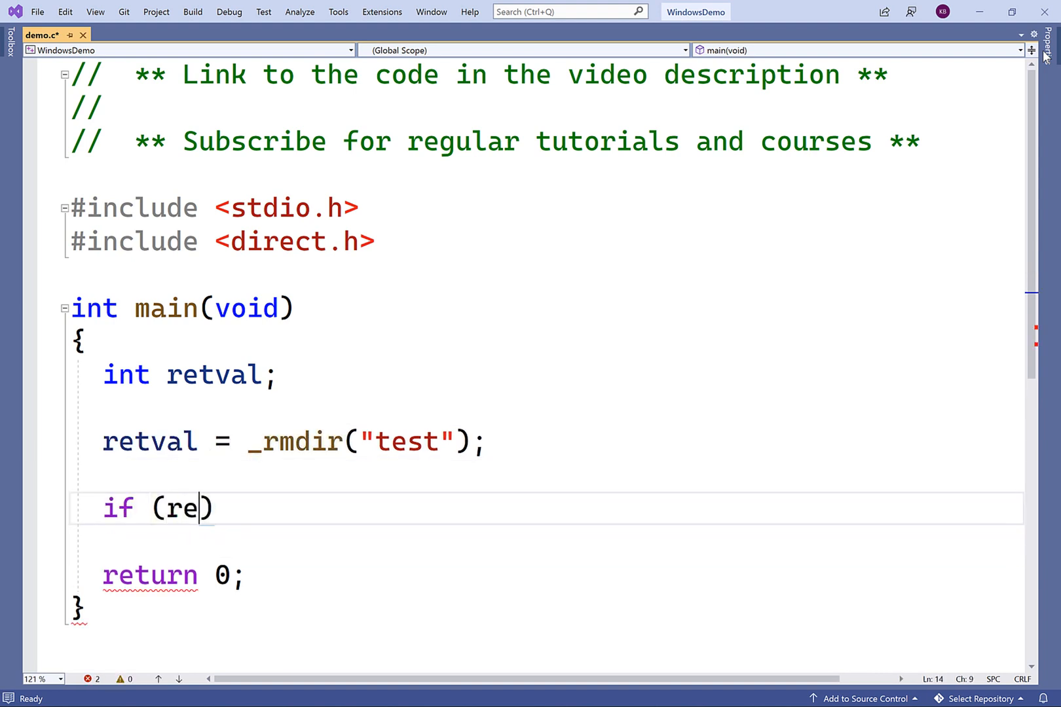
type("tval == 01")
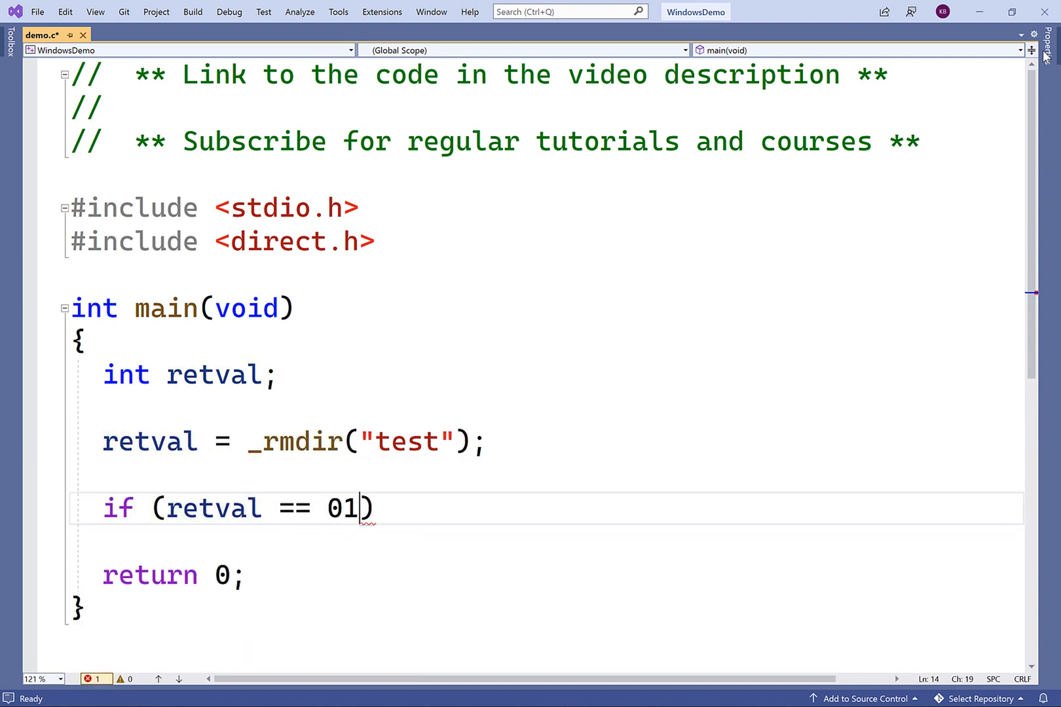
type("-1")
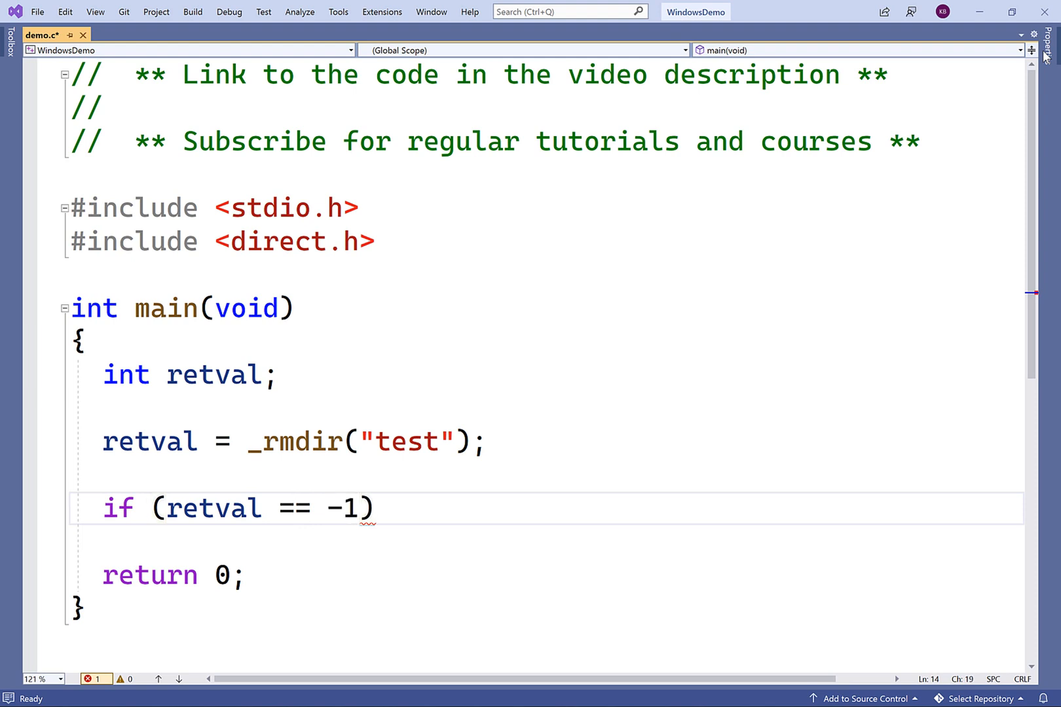
type("{")
type("printf(\"")
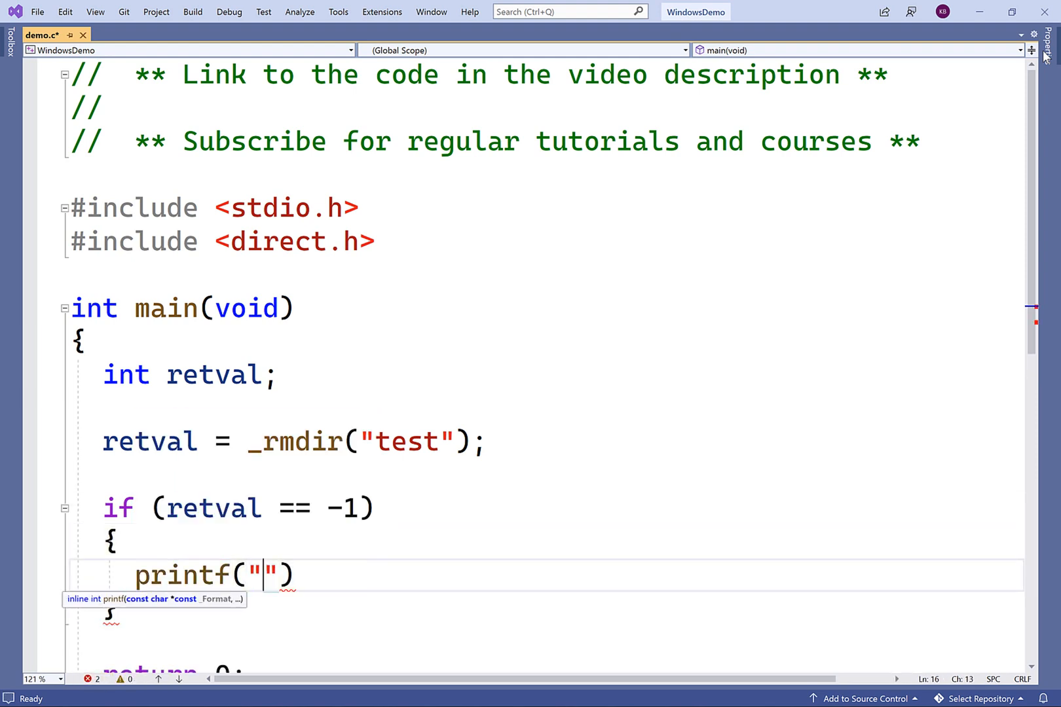
type("Remove directory")
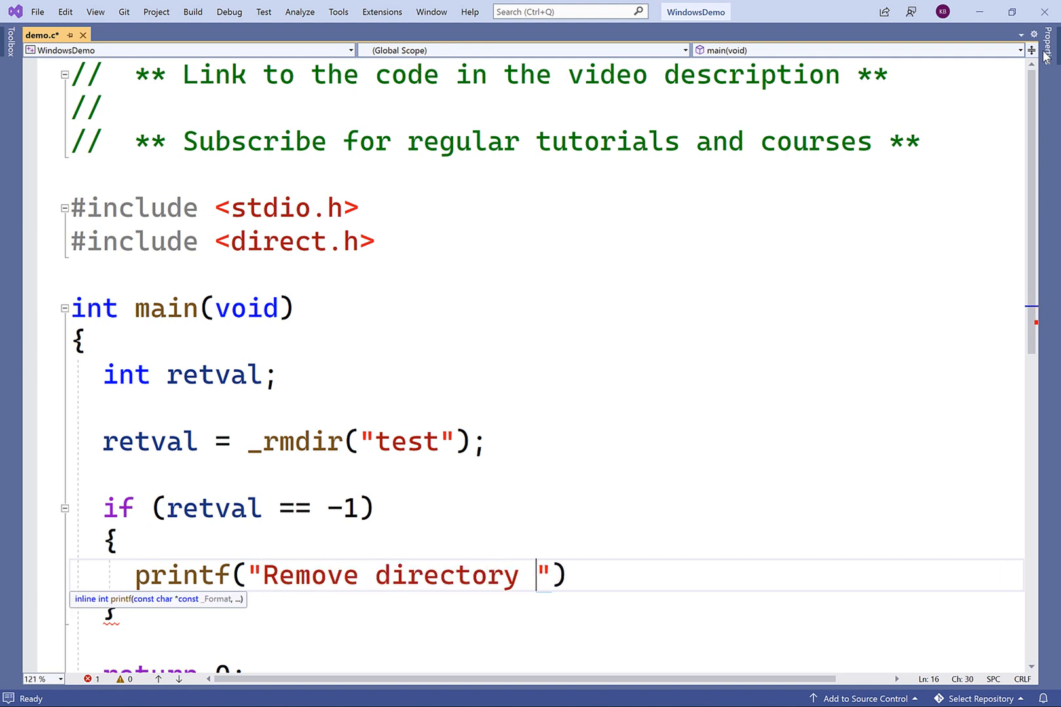
type("failed.\\n")
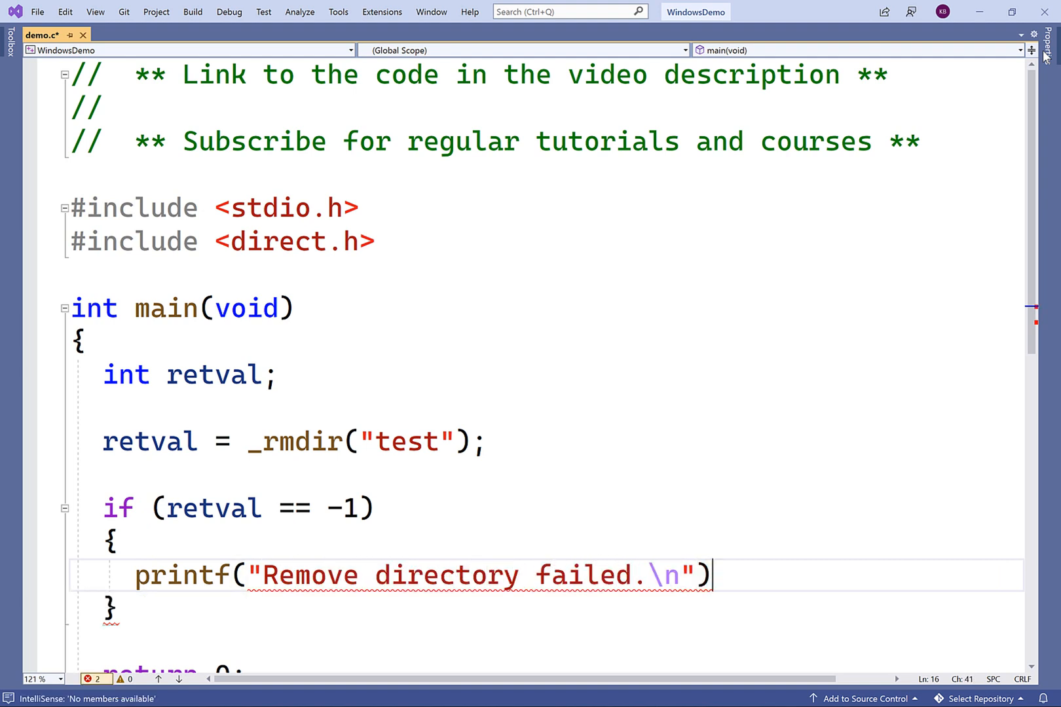
type("return 1;")
left_click(548, 640)
type("else")
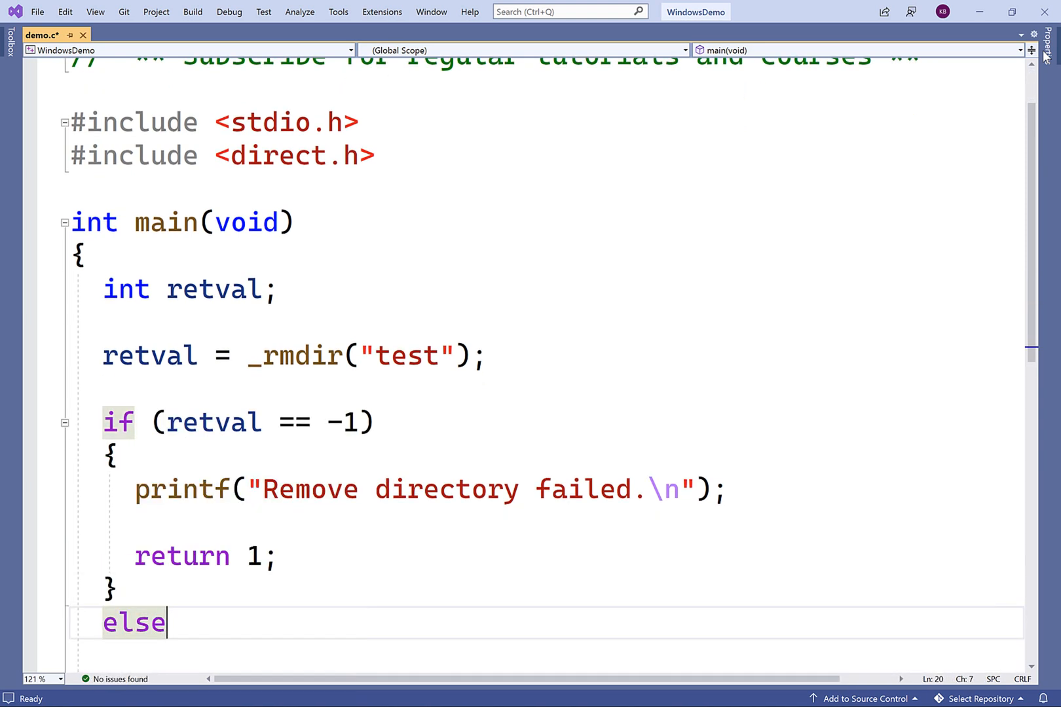
Step: Add an else branch printing "Remove directory succeeded."
type("printf")
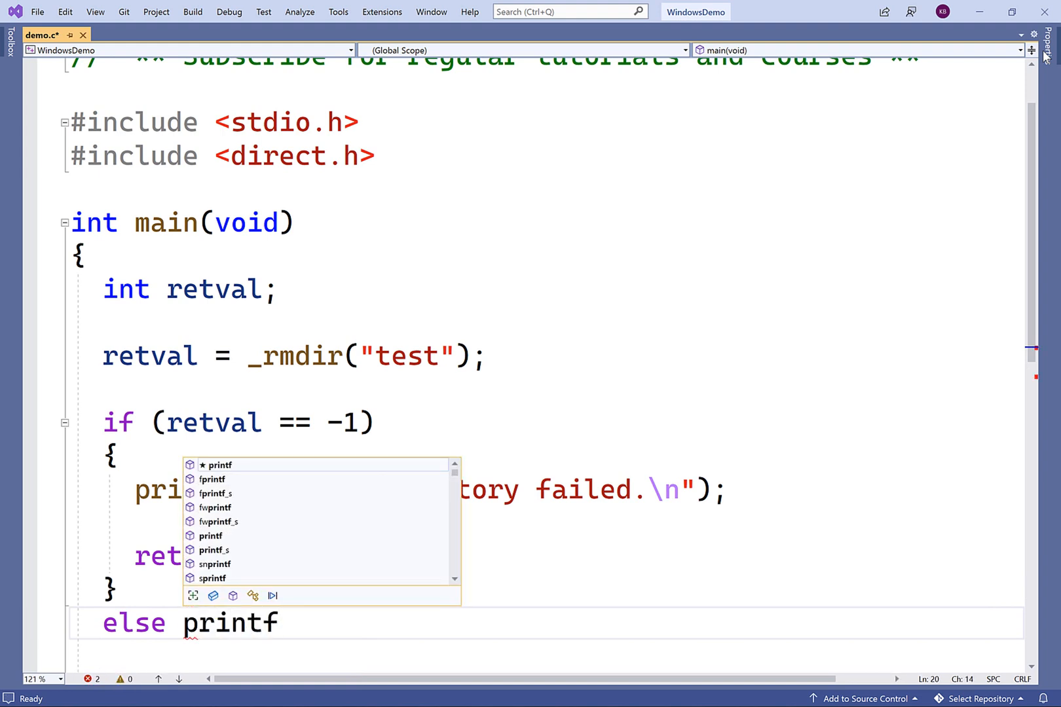
type("(\"R\"")
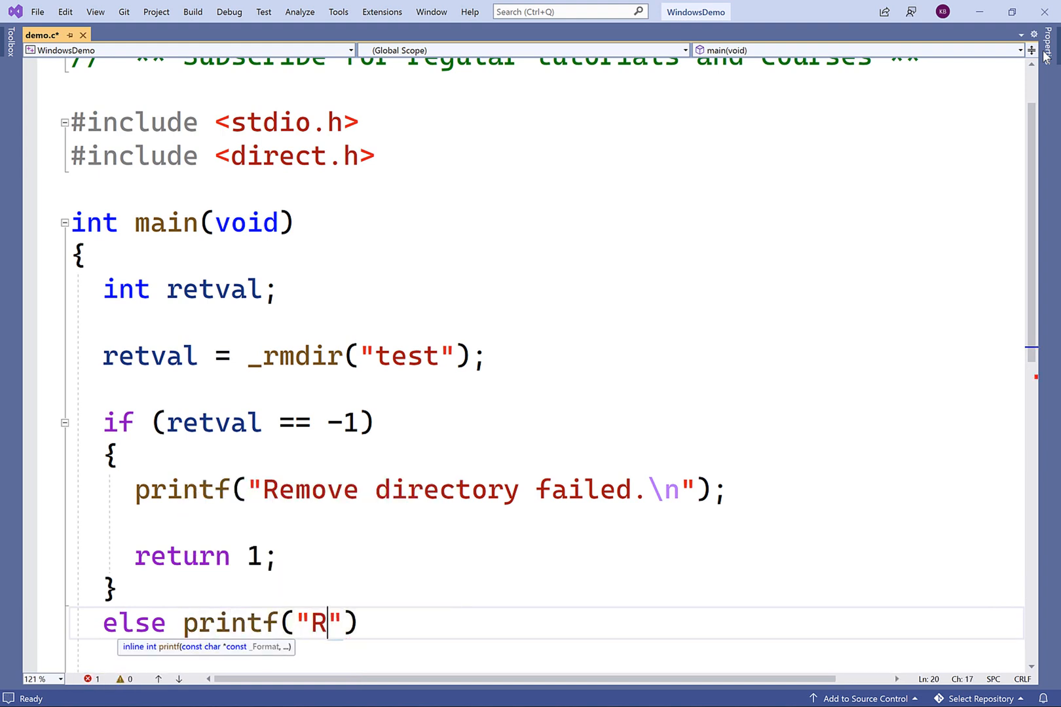
type("emove directory su")
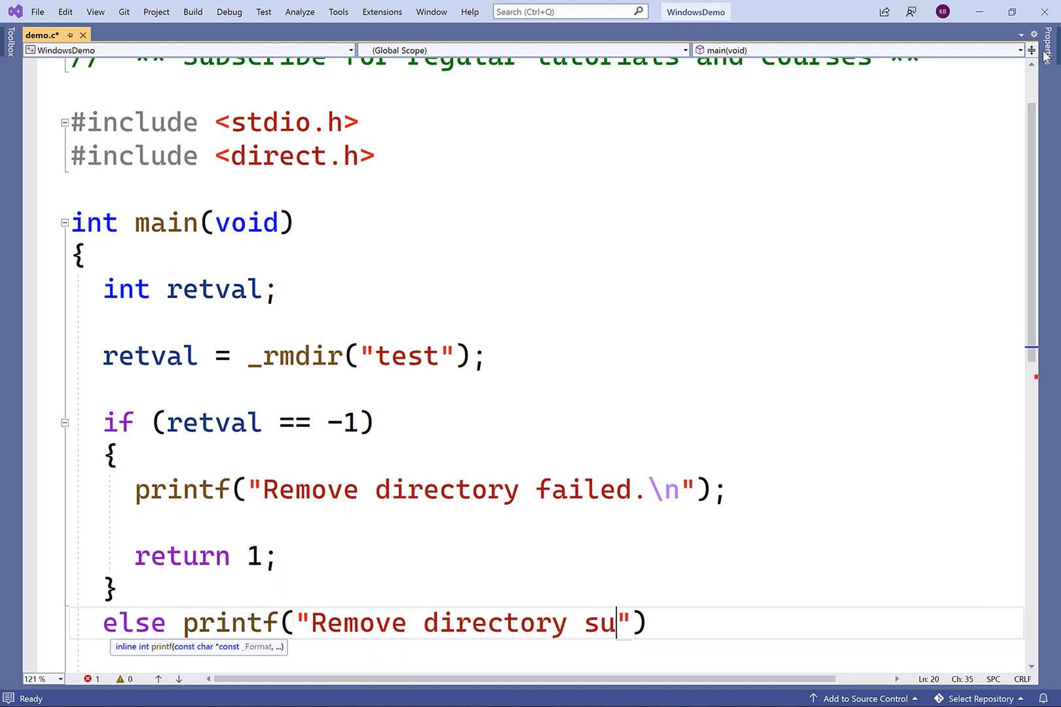
type("cceeded.\\n")
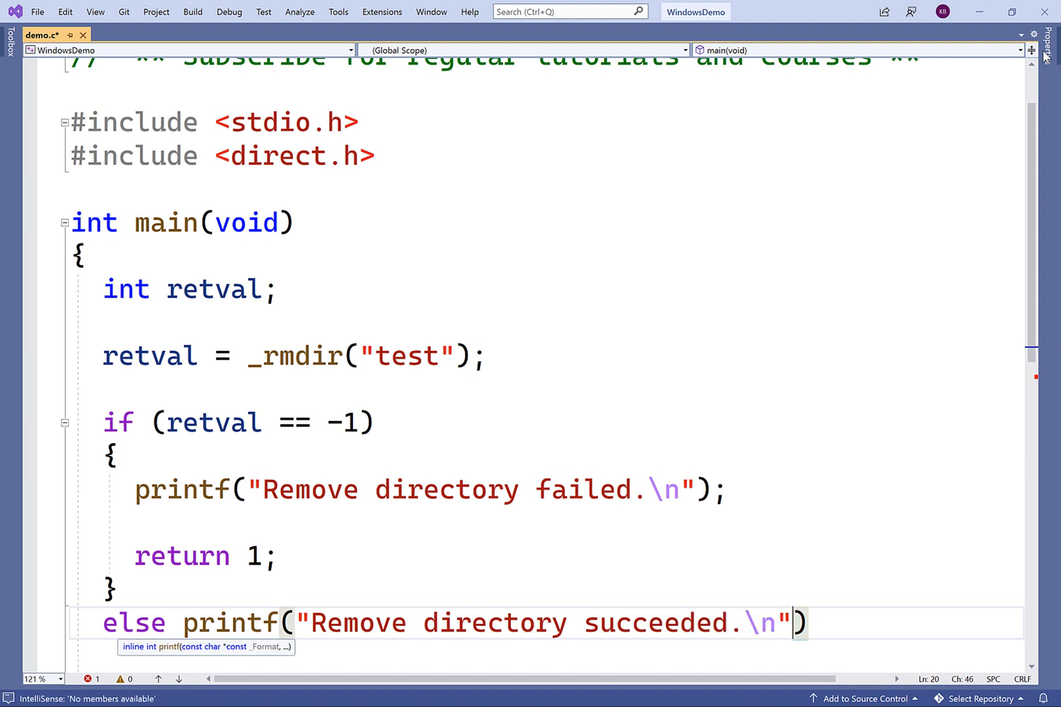
type(";")
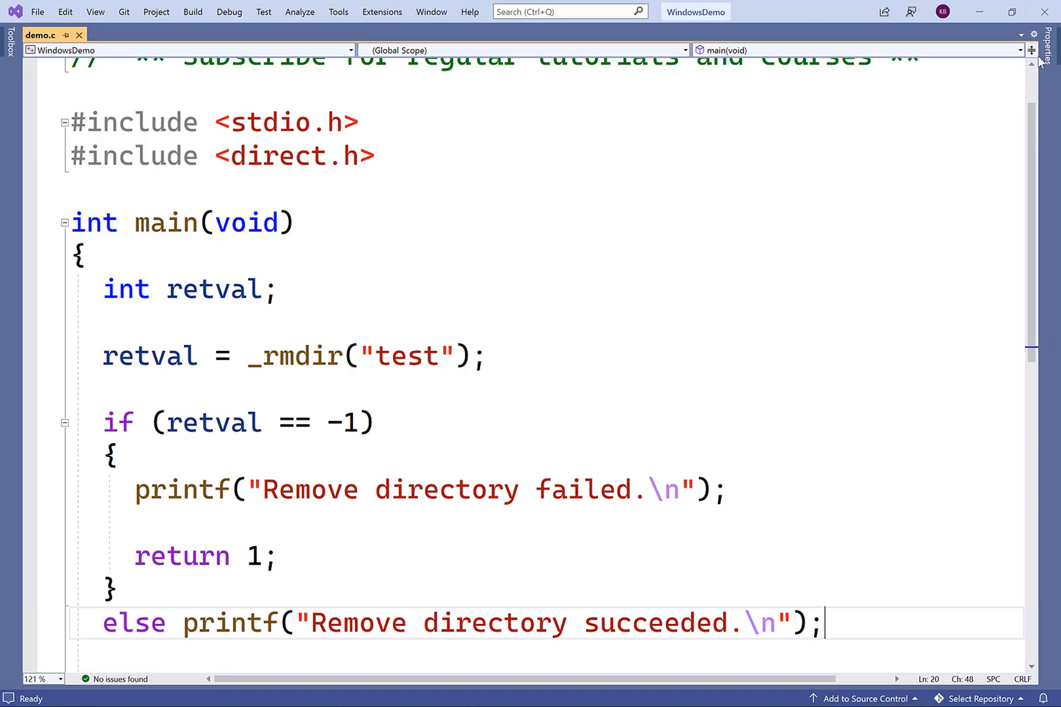
Step: Add #include <errno.h> below the direct.h include
left_click(358, 123)
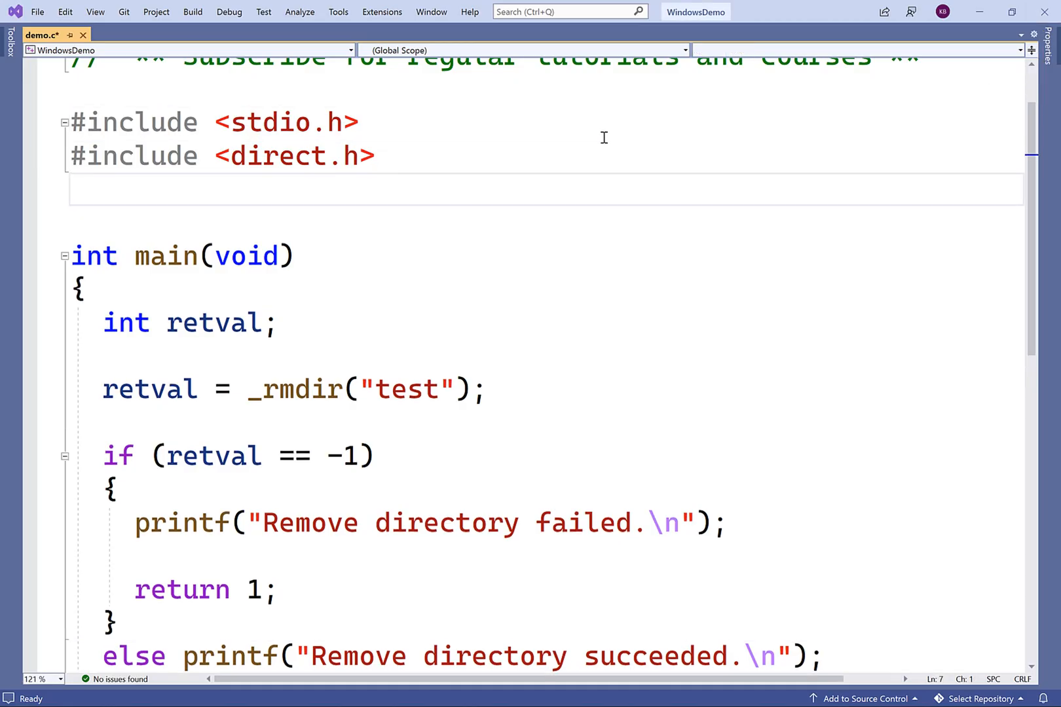
type("#include <>")
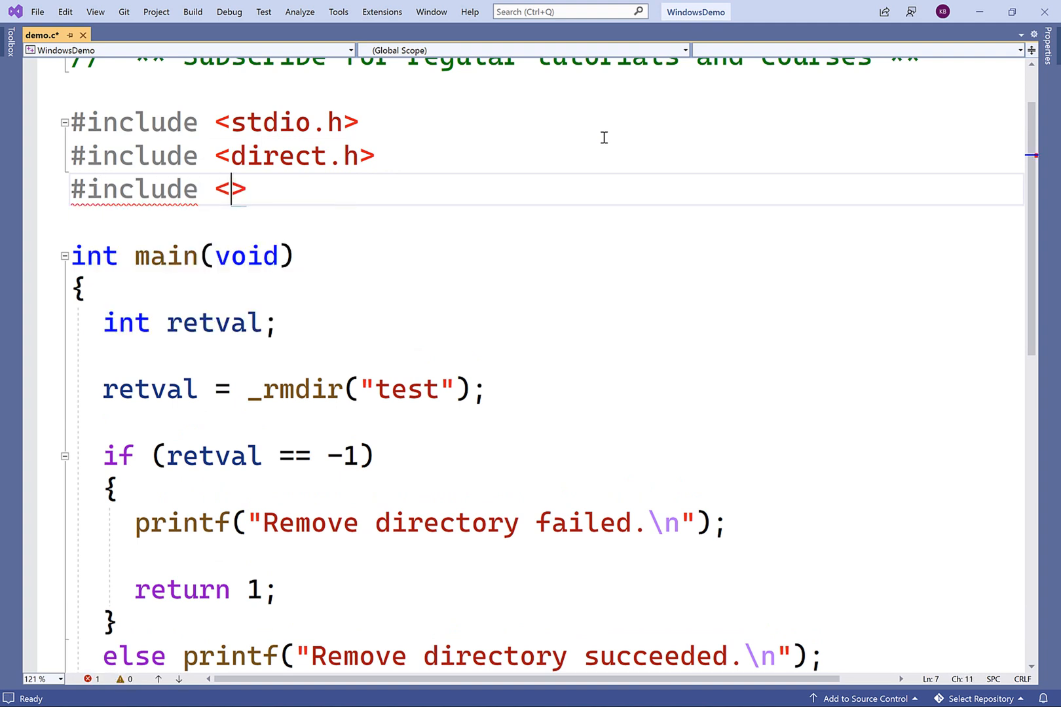
type("errno.h")
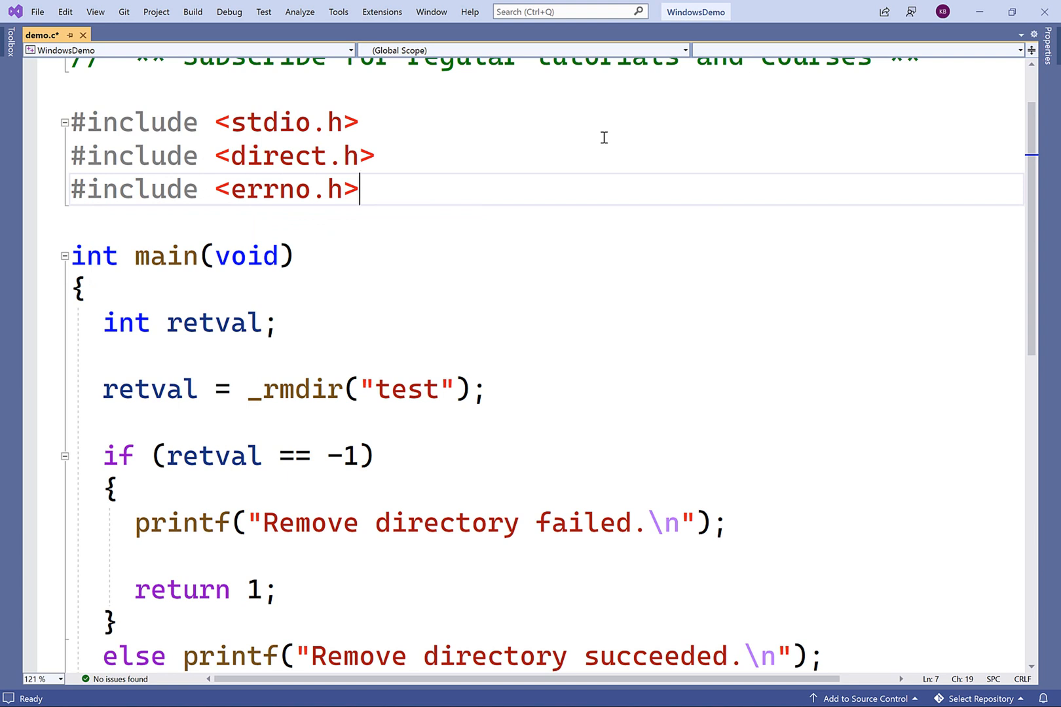
mouse_move(555, 138)
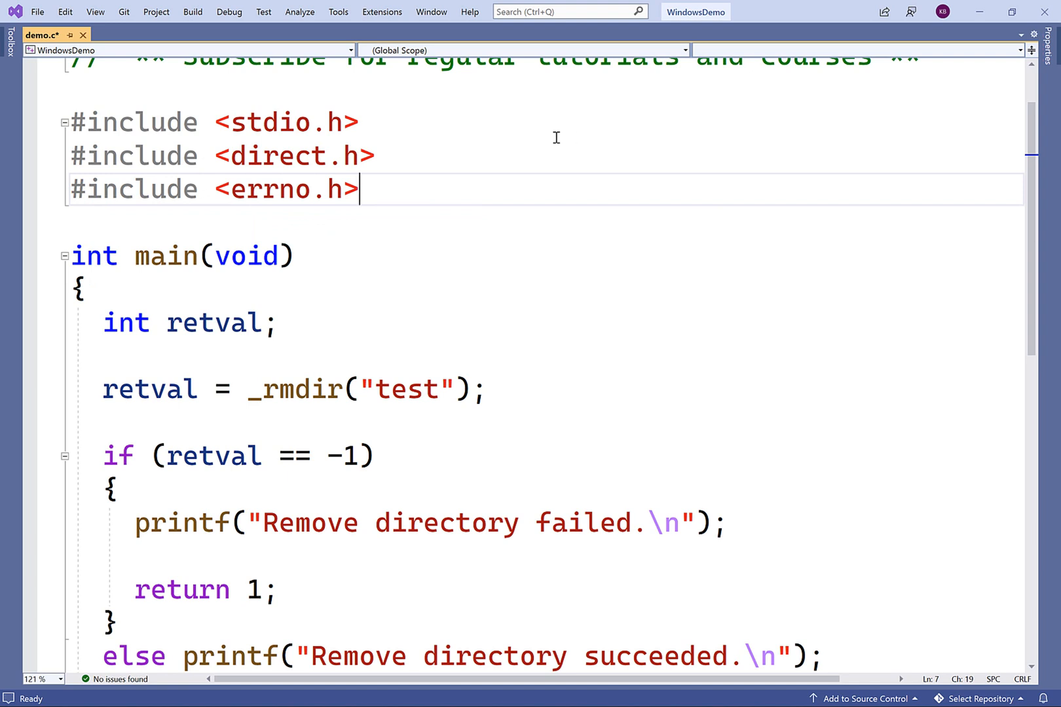
mouse_move(331, 355)
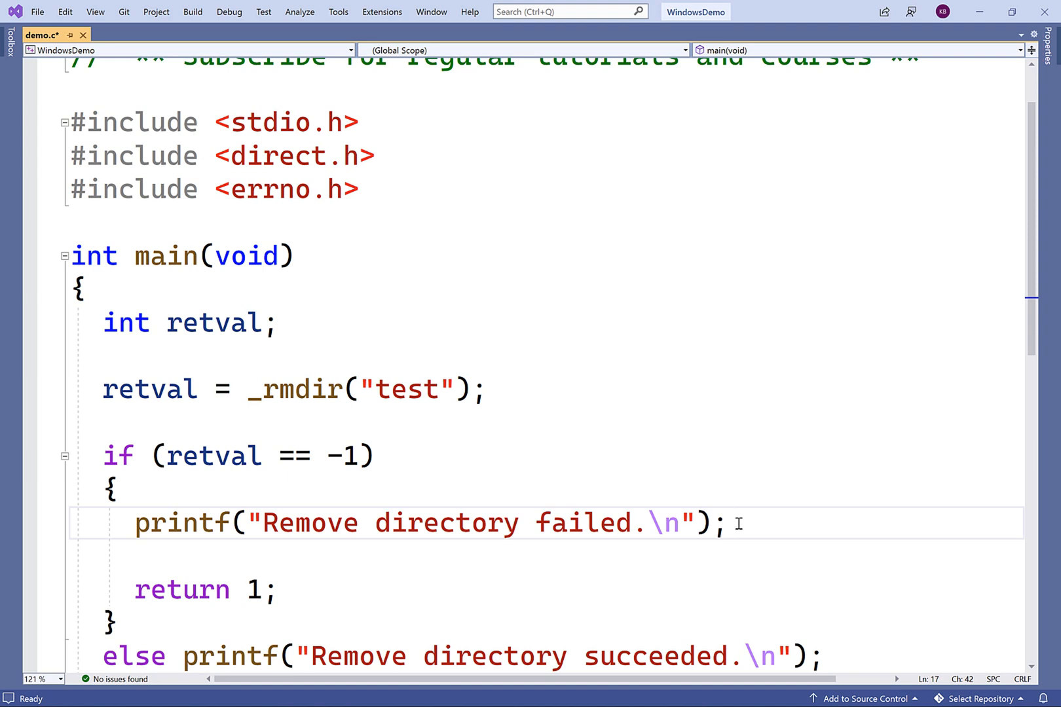
Step: Inside the failure block, print "Path not found." when errno == ENOENT
key("enter")
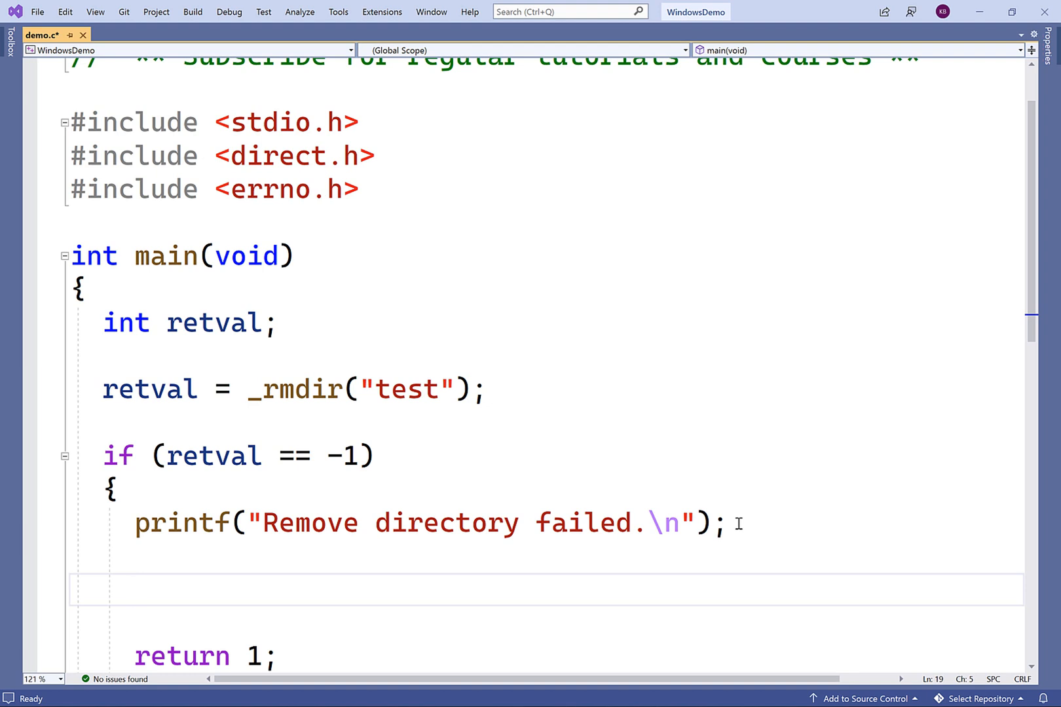
left_click(135, 590)
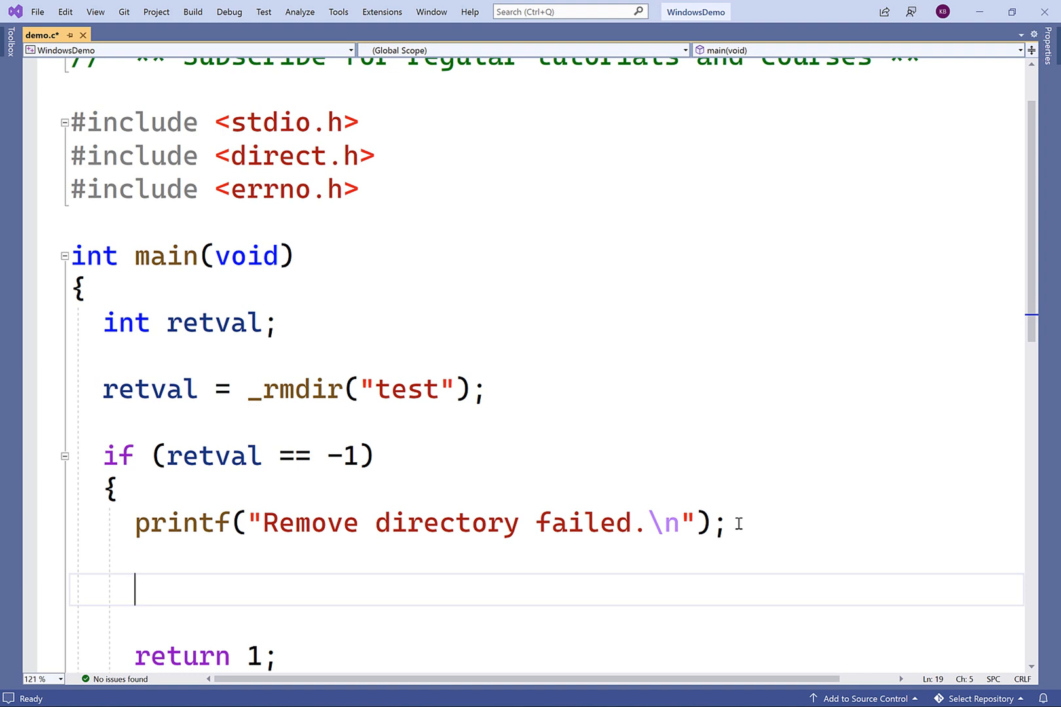
type("if (")
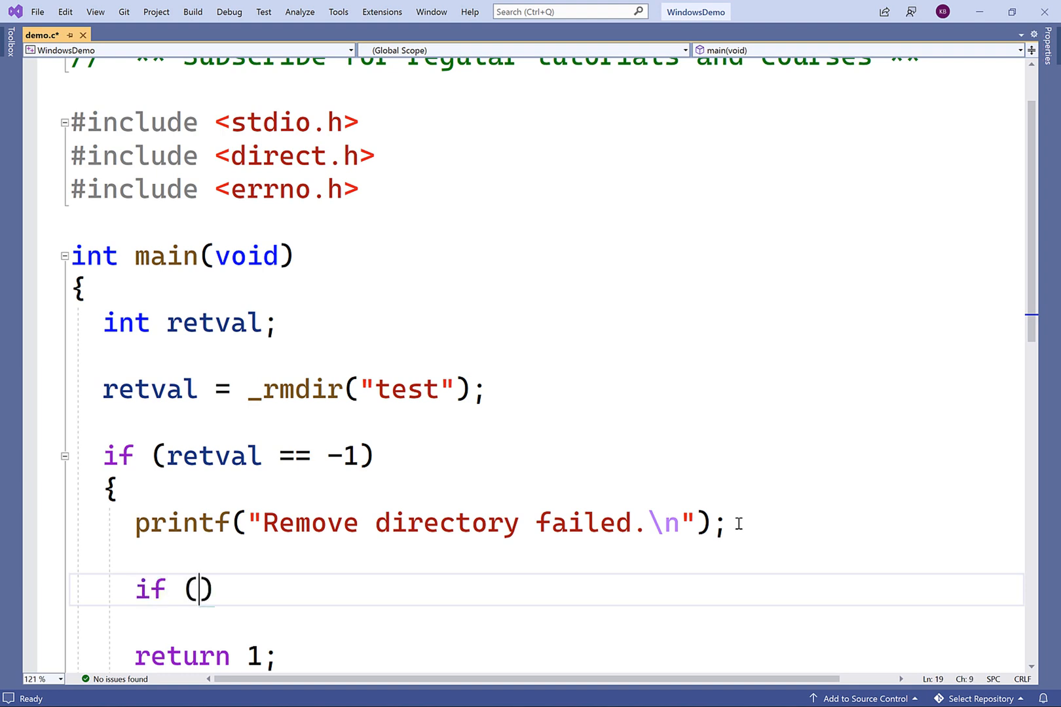
type("errno")
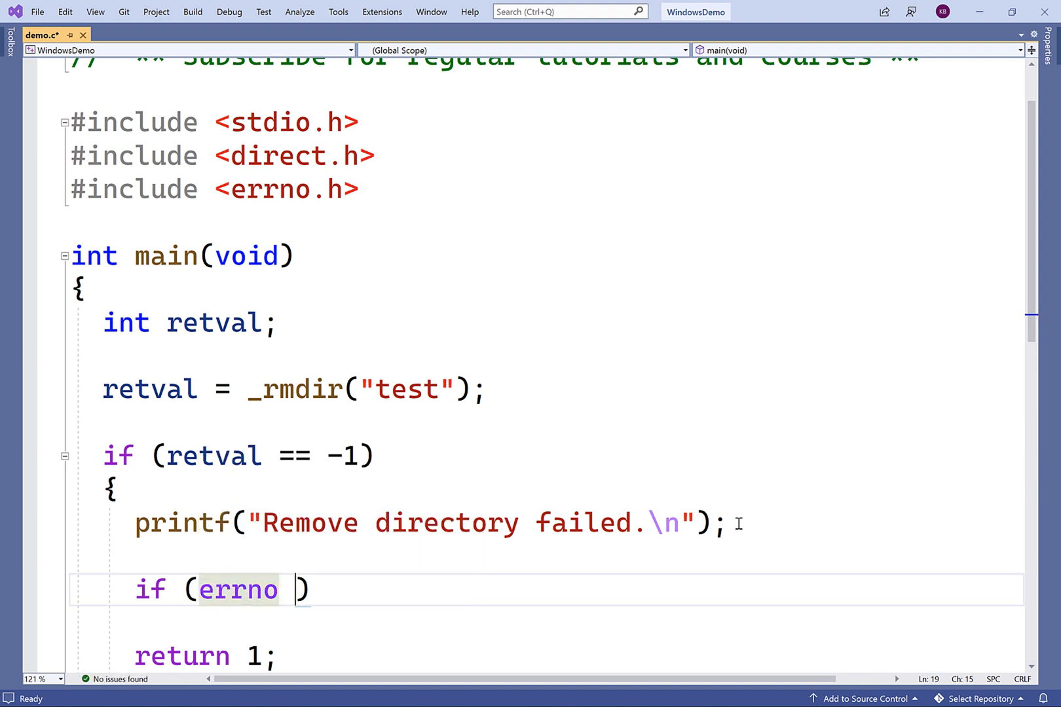
type("== ENOE")
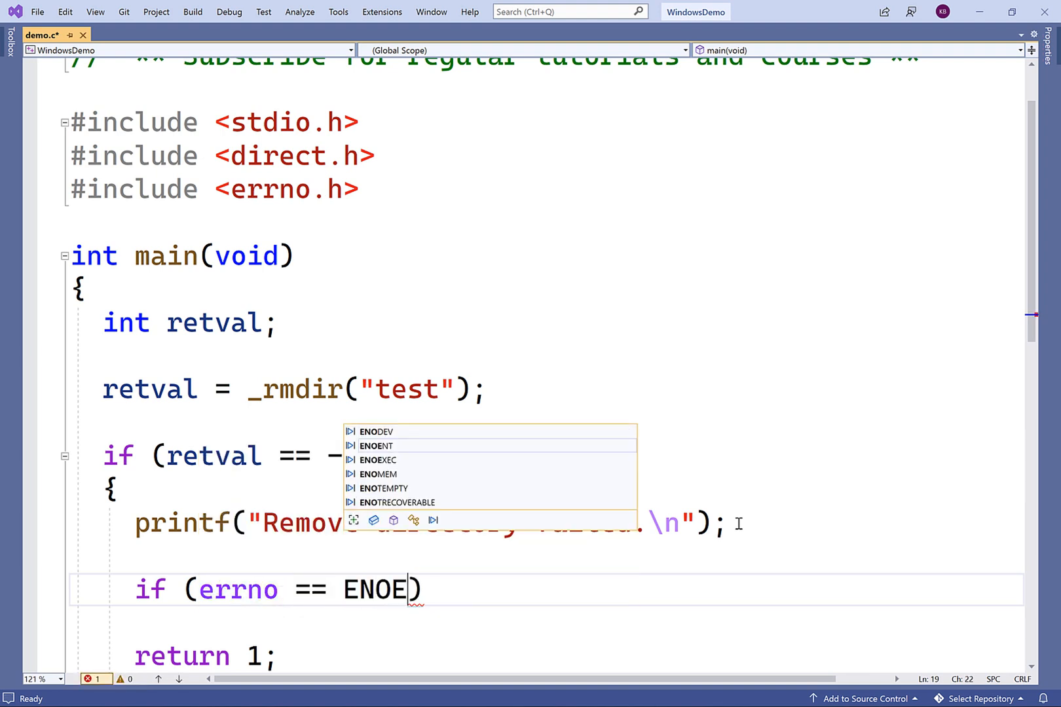
type("printf(\"Path not found.\\n")
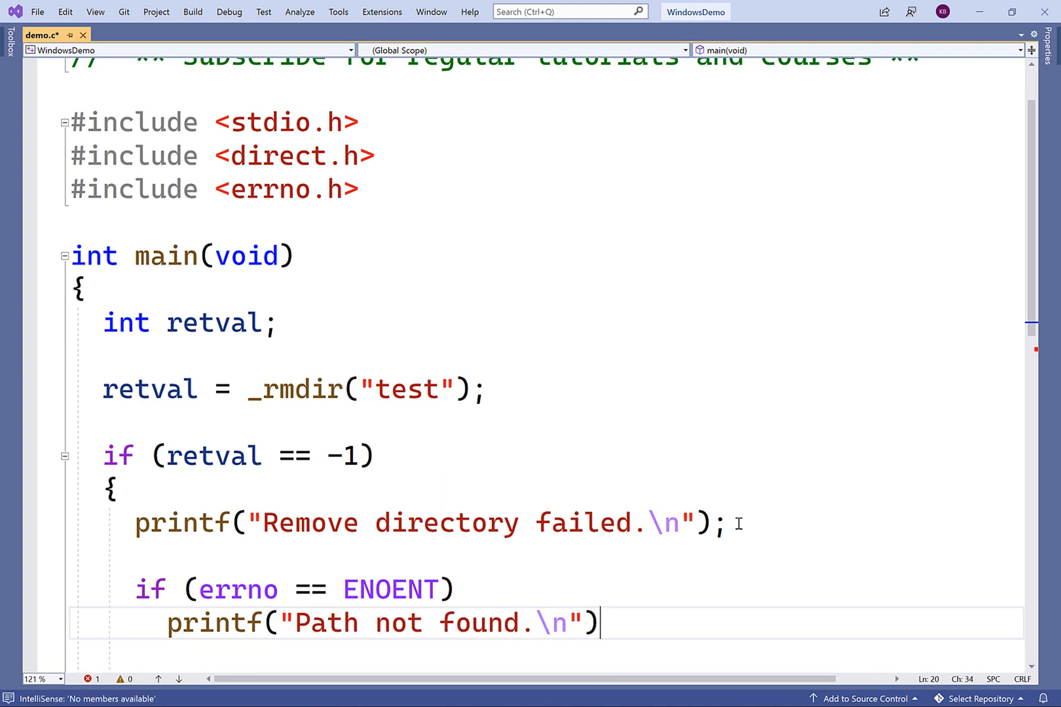
type(";")
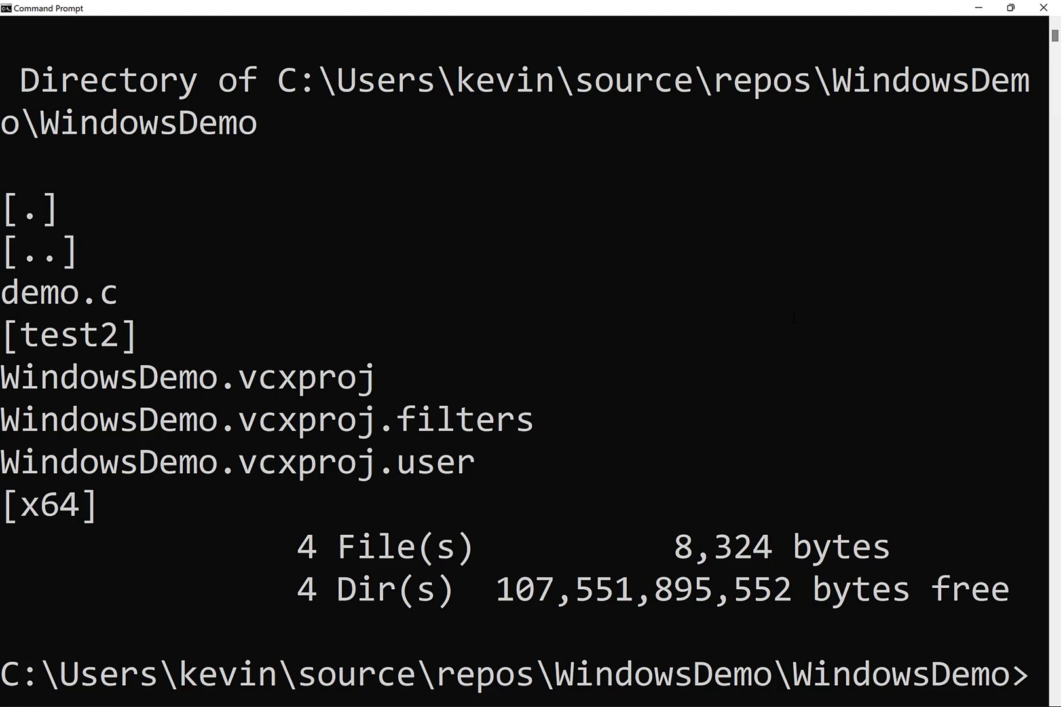
Step: In Command Prompt, list test2 showing file.txt, then cd back to the project folder
type("cd test2")
type("dir/w")
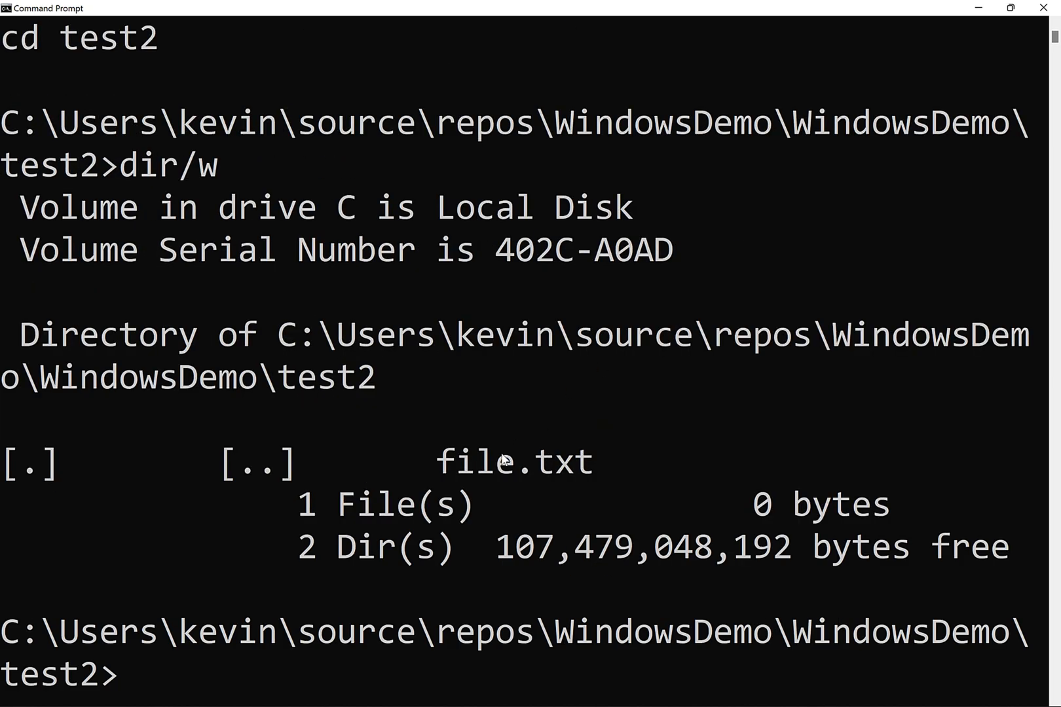
double_click(513, 461)
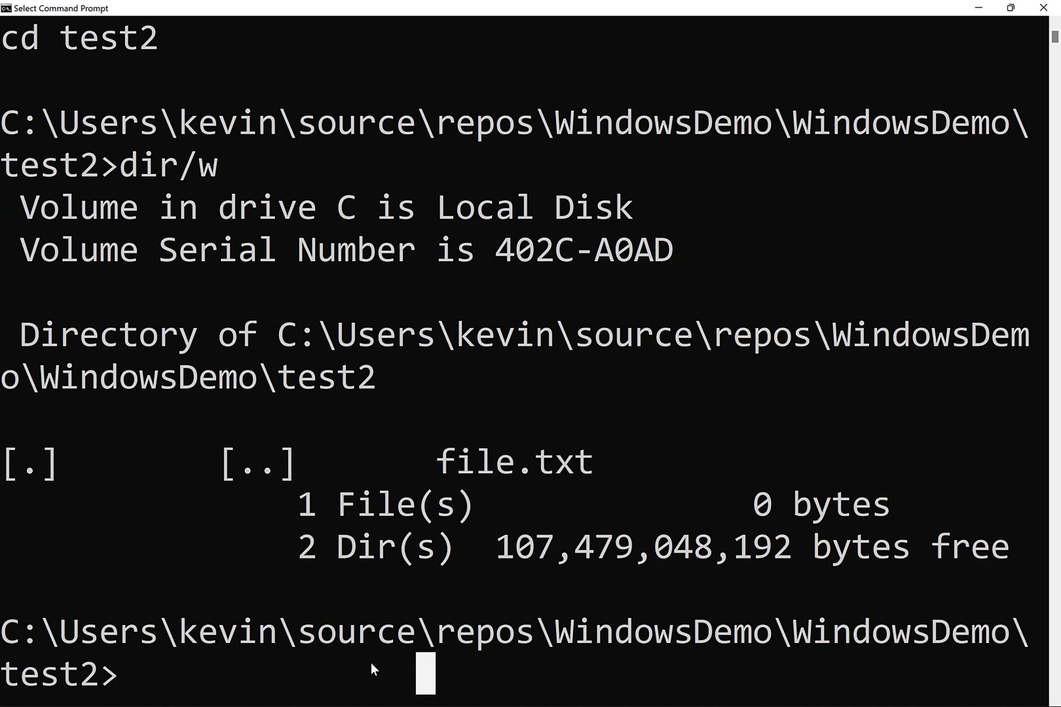
type("cd ..")
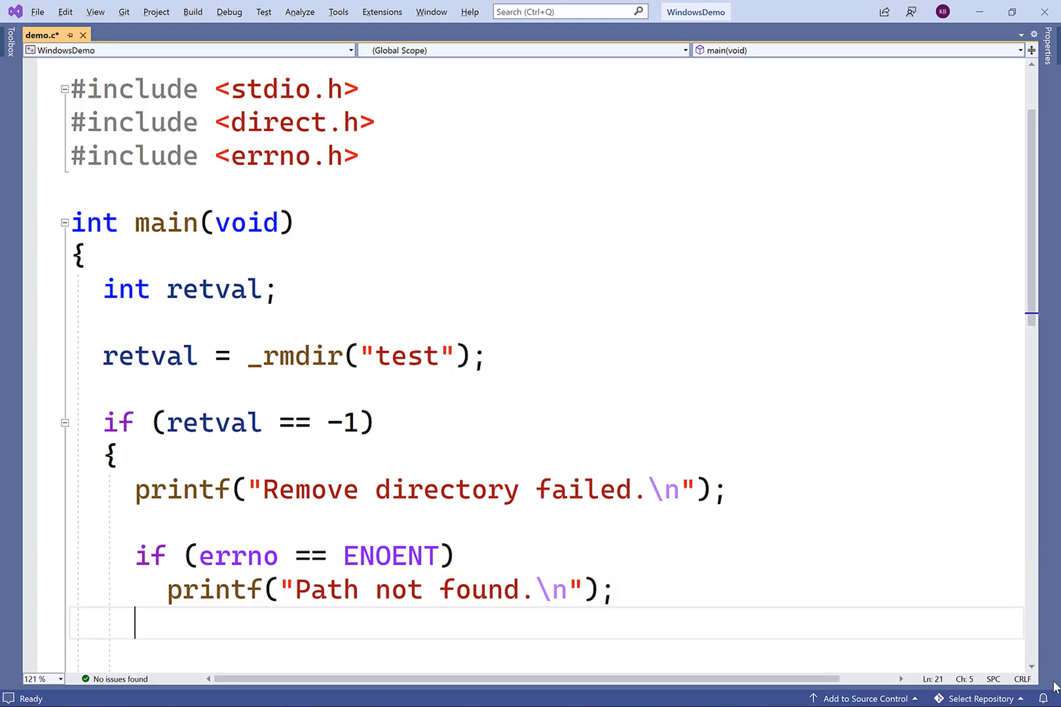
Step: Add else if (errno == ENOTEMPTY) printing "Directory not empty."
type("else if (errno ==")
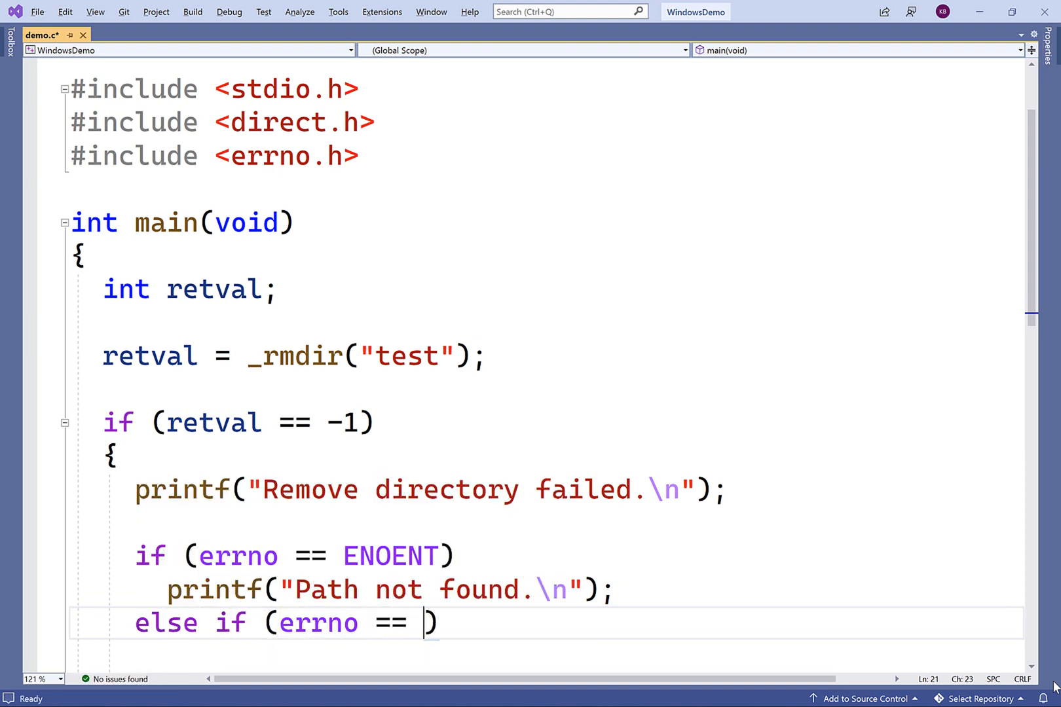
type("ENOTEMPTY")
type("pr")
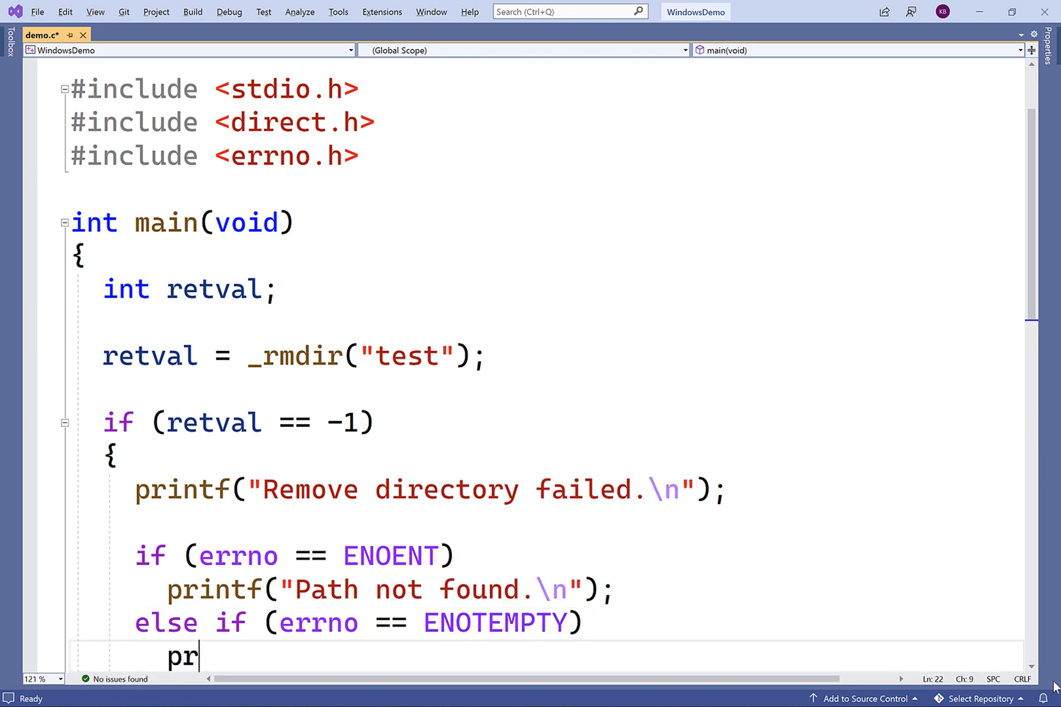
type("intf(D")
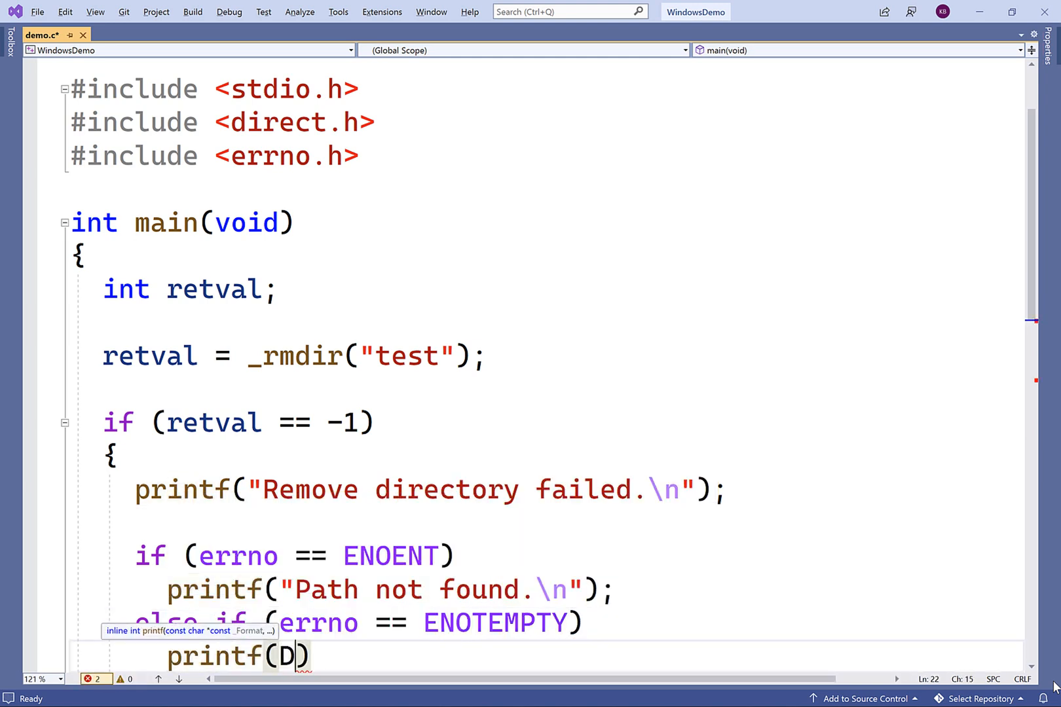
type("irectory \"")
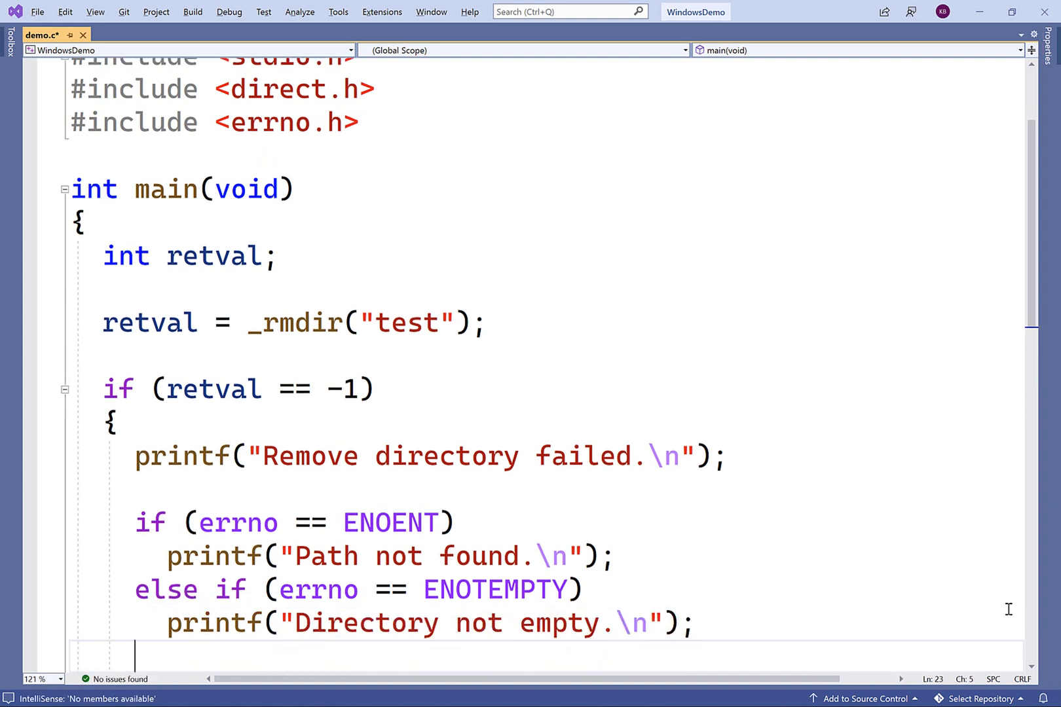
Step: Change the _rmdir path to "test2" and build and run the program
type("2")
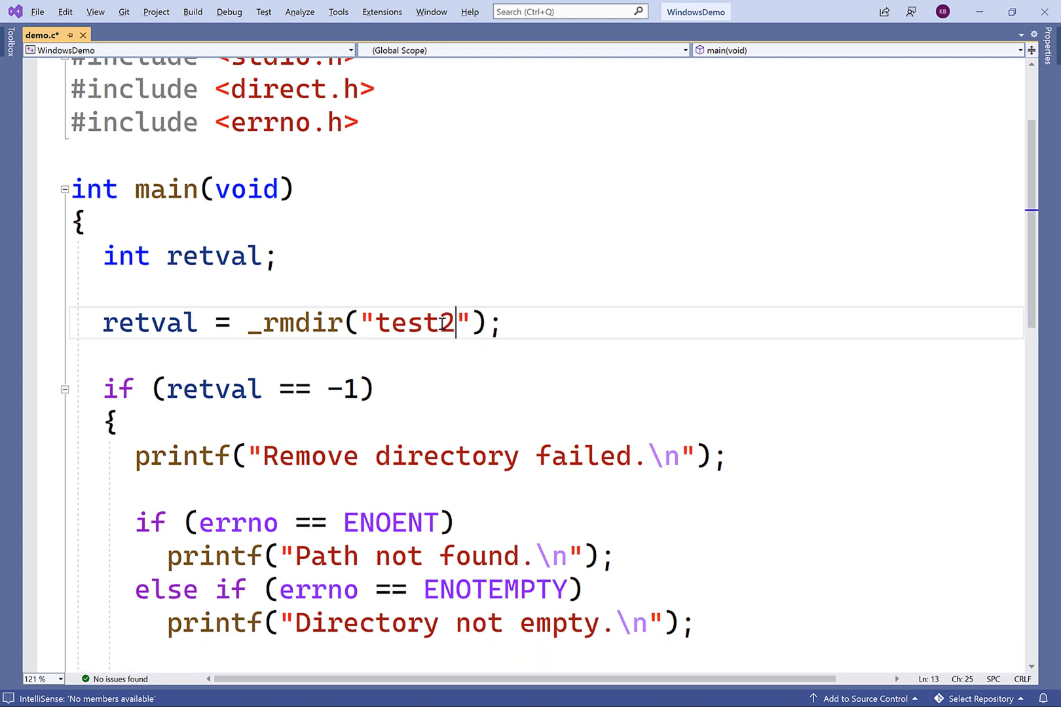
left_click(697, 622)
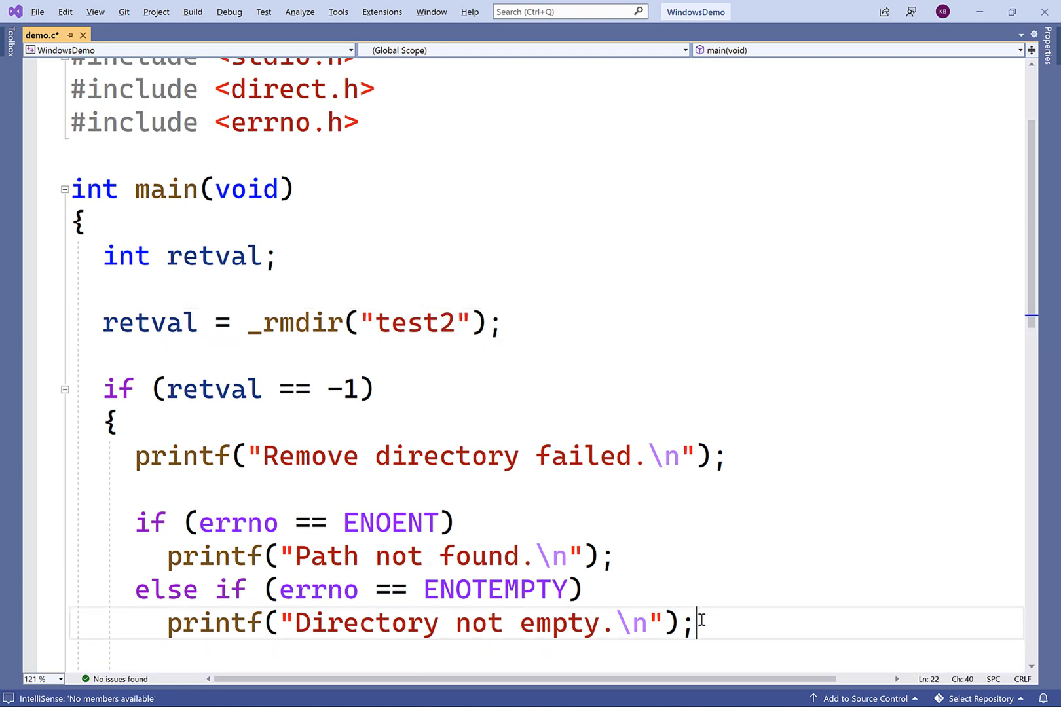
key("ctrl+s")
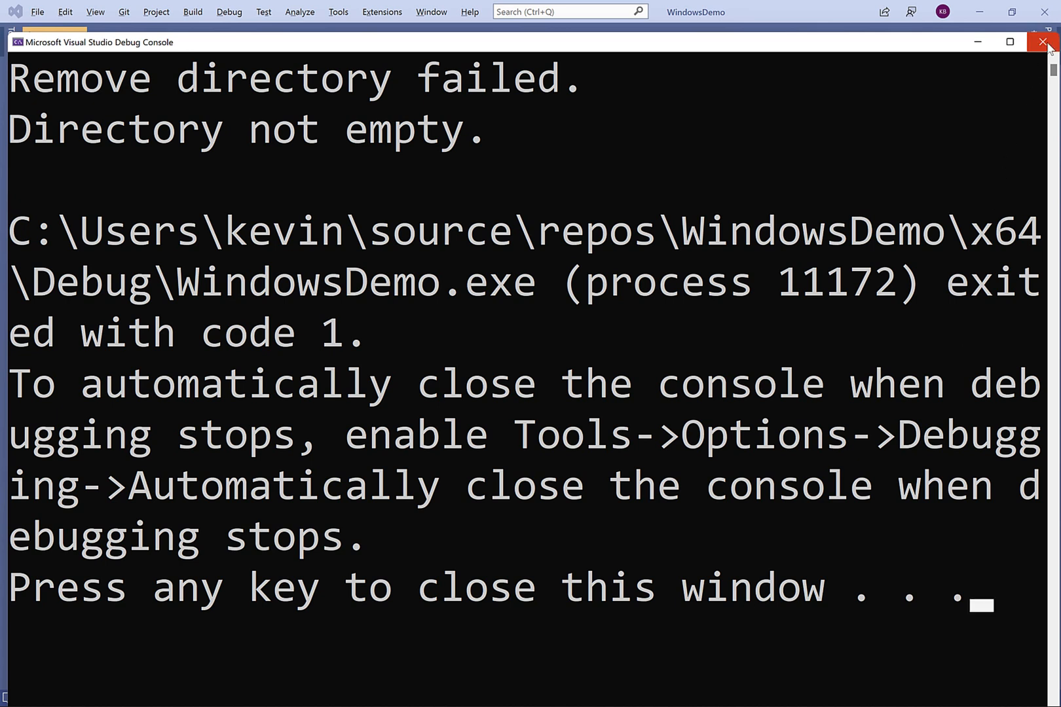
Step: Replace the _rmdir path "test2" with the absolute path "C:\\test"
left_click(1041, 42)
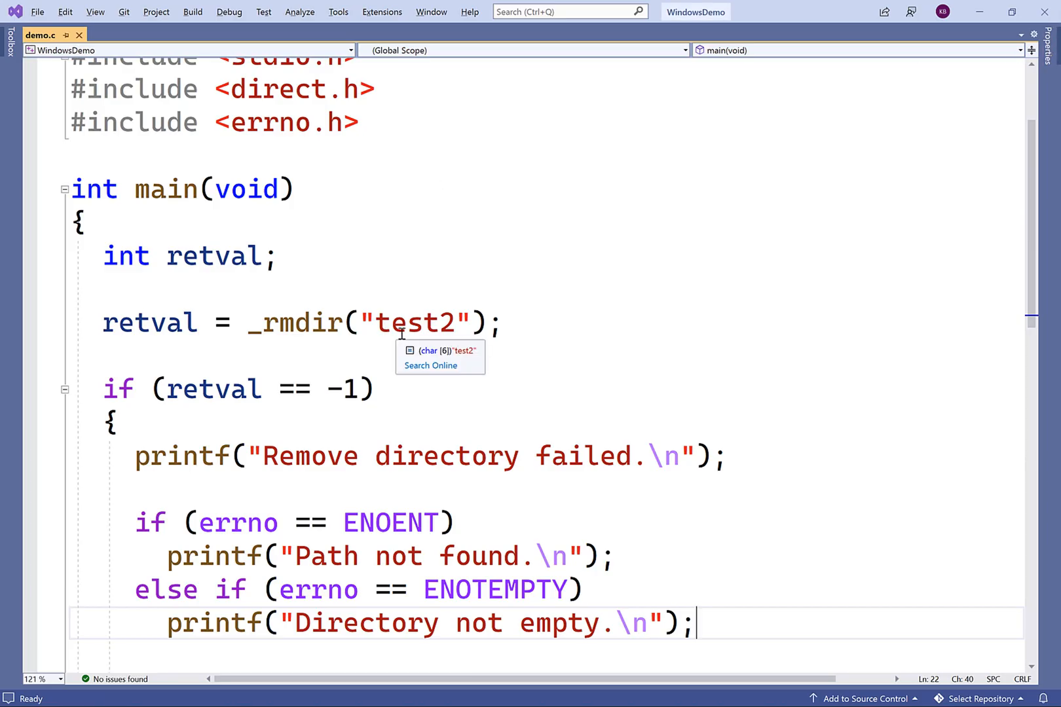
double_click(414, 322)
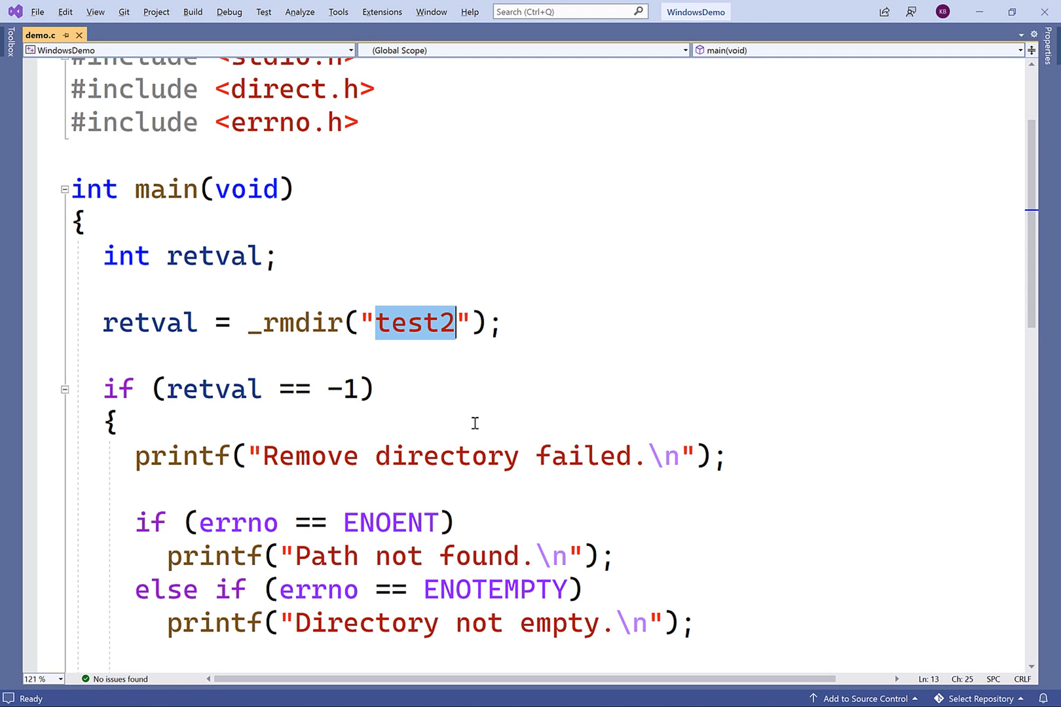
type("C")
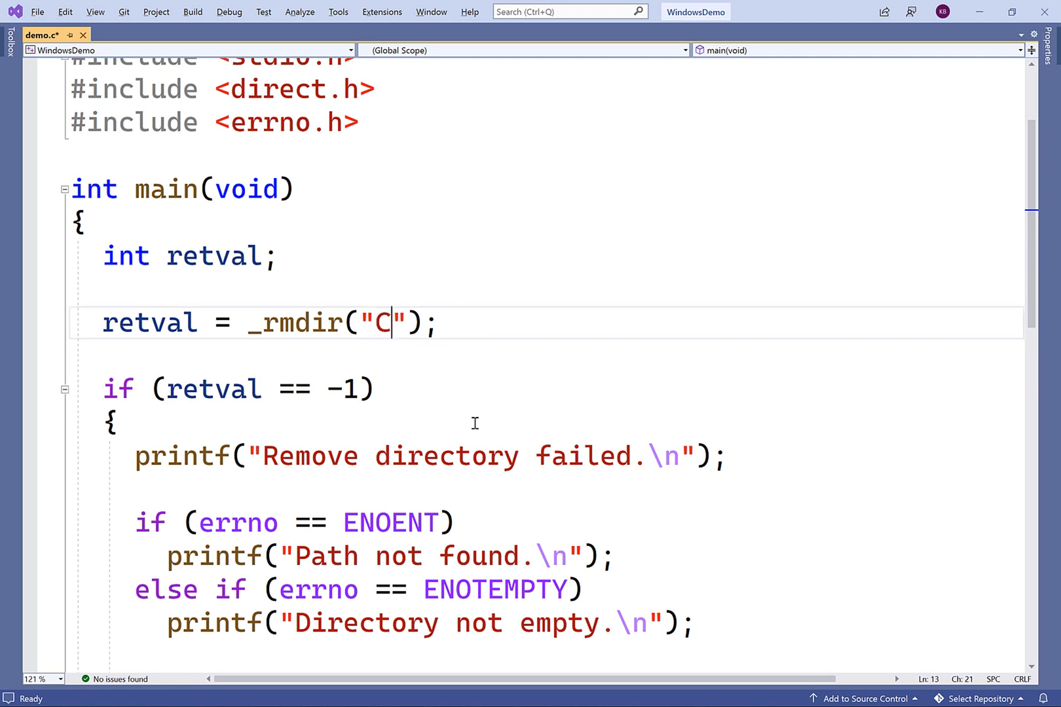
type(":\\\\")
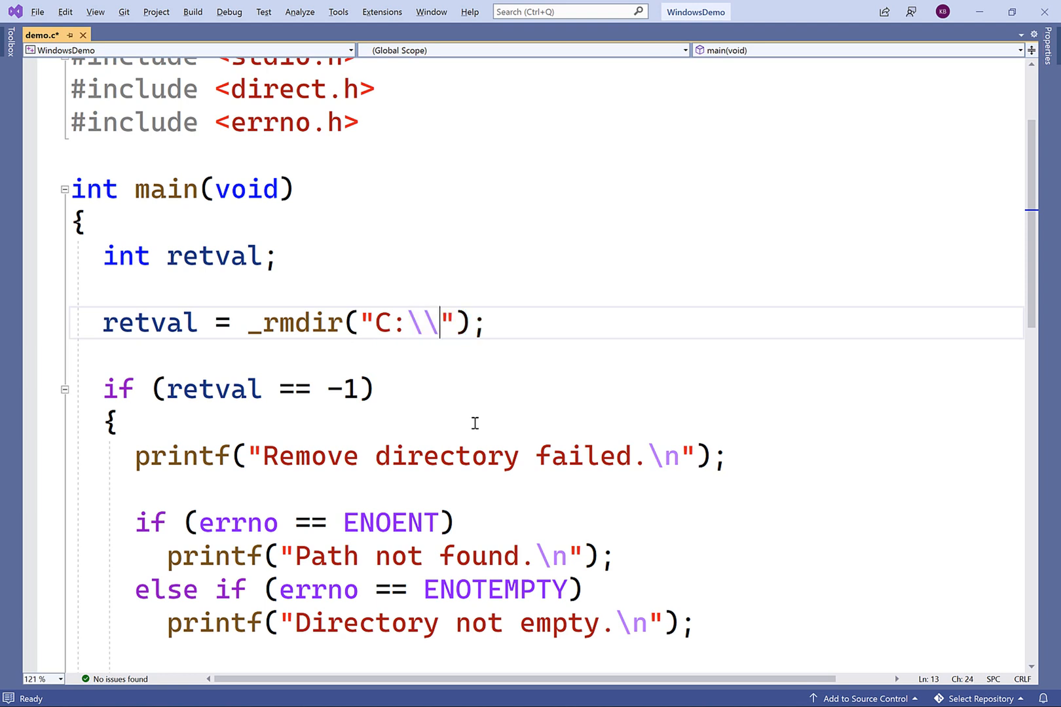
type("test")
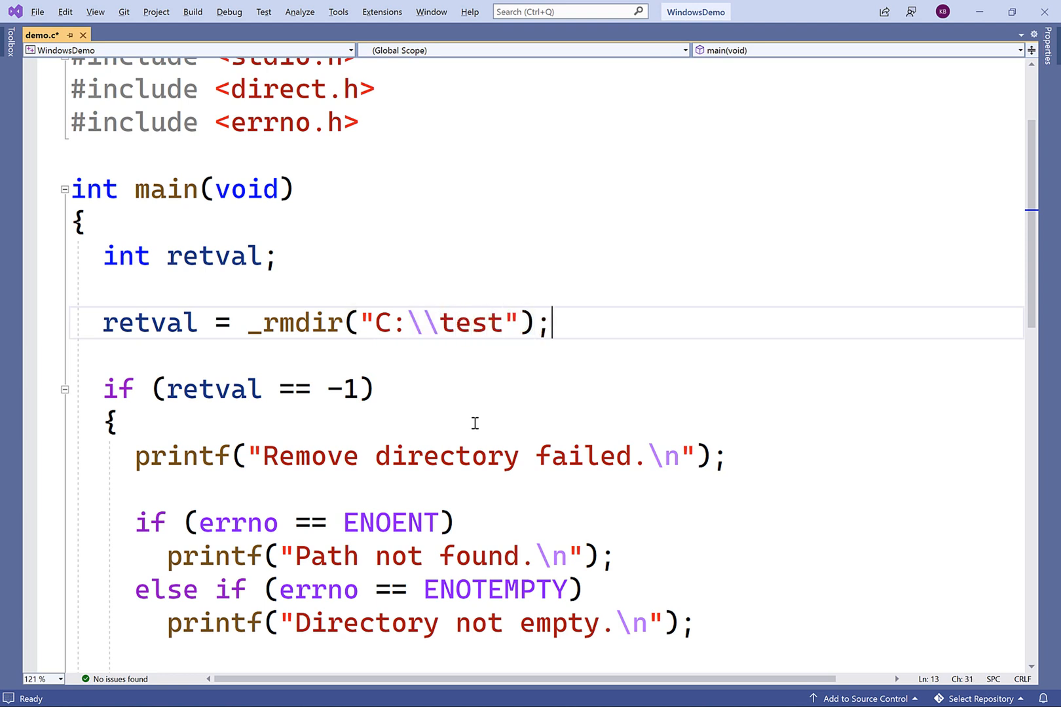
left_click(406, 322)
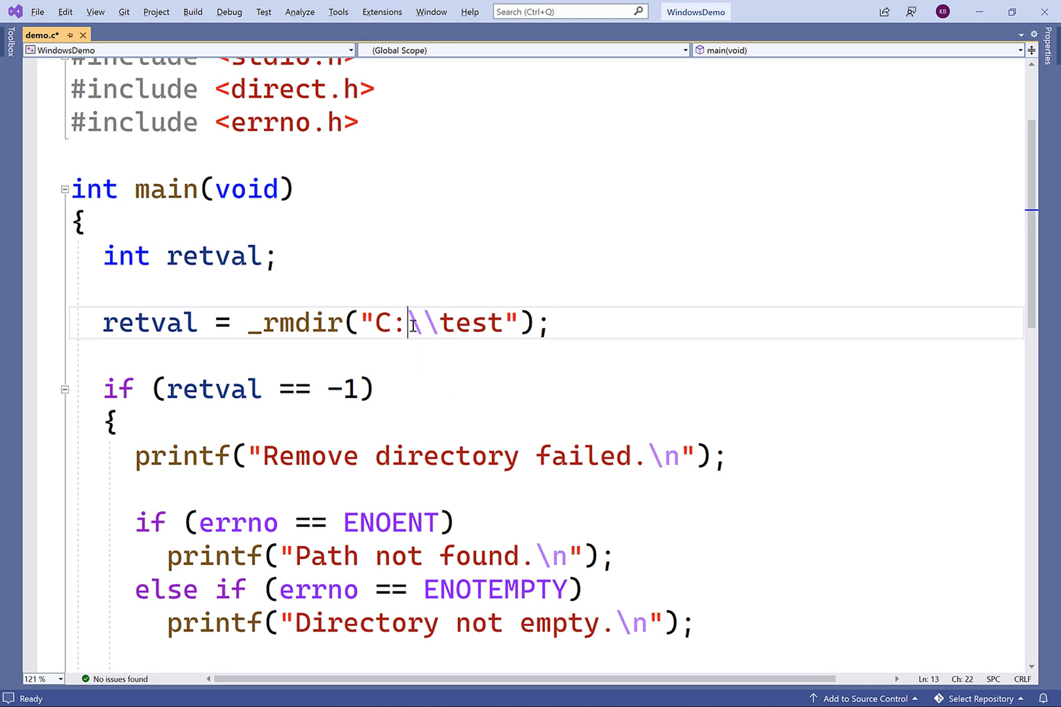
double_click(423, 322)
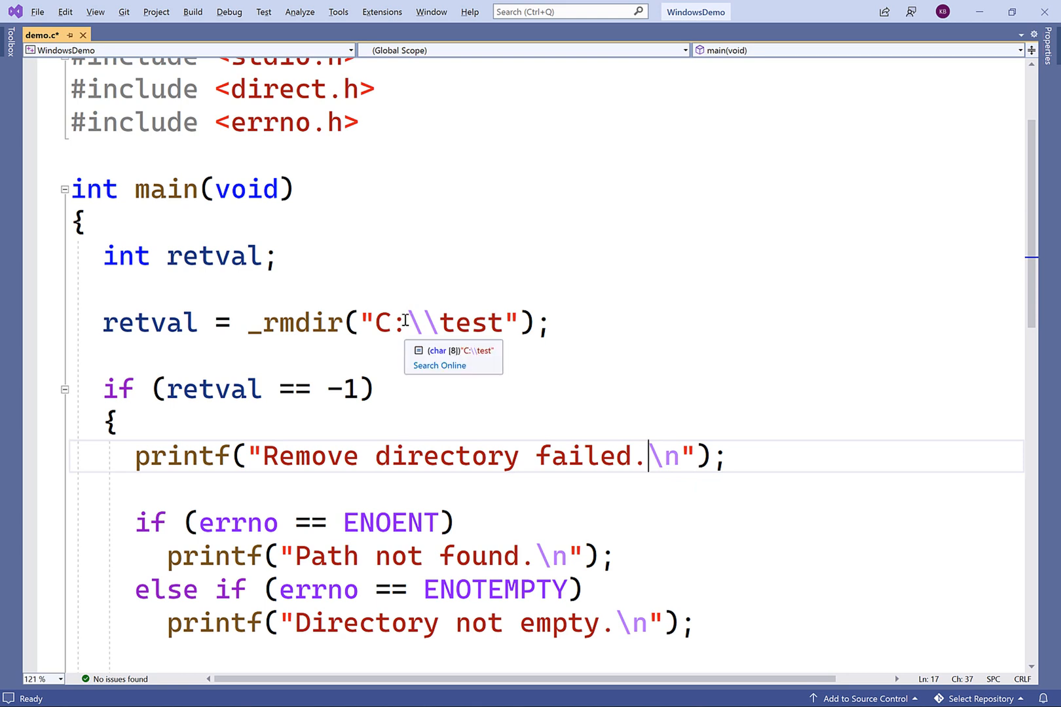
double_click(421, 322)
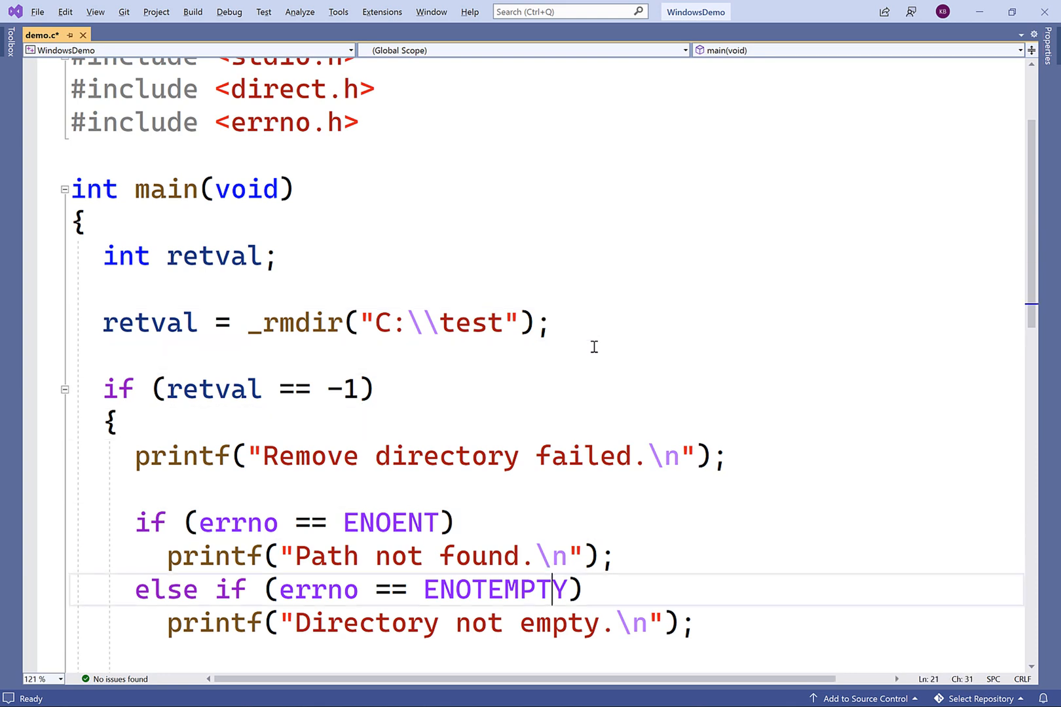
Step: Add else if (errno == EACCES) printing "An open handle to the directory exists." and save
type("else if (errno =")
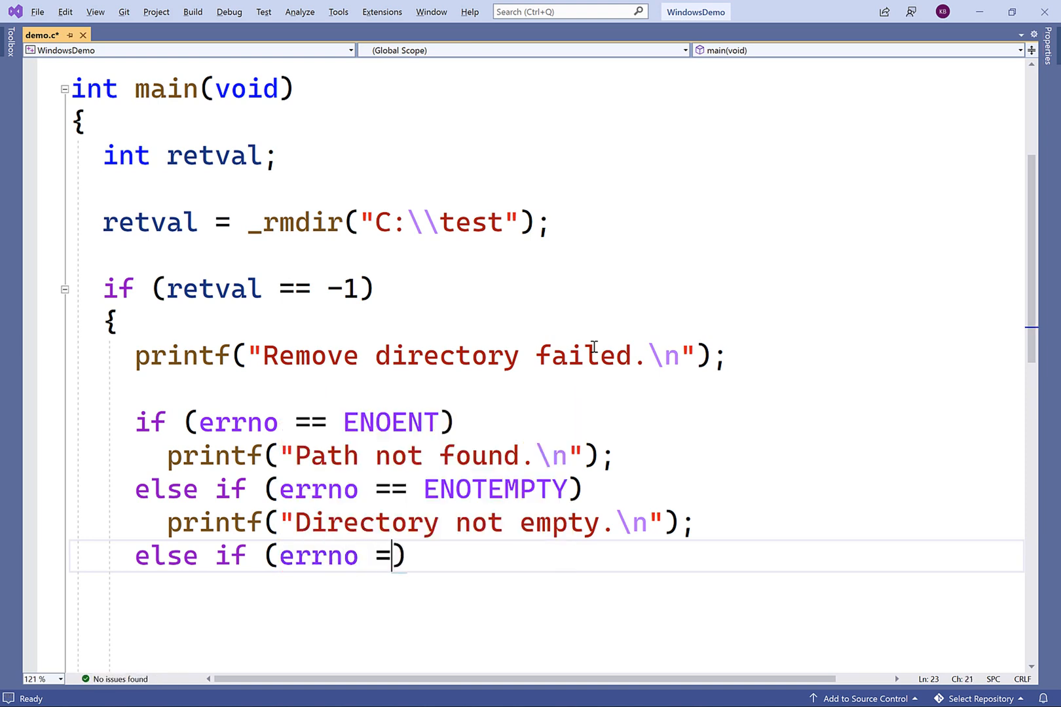
type("= EACC")
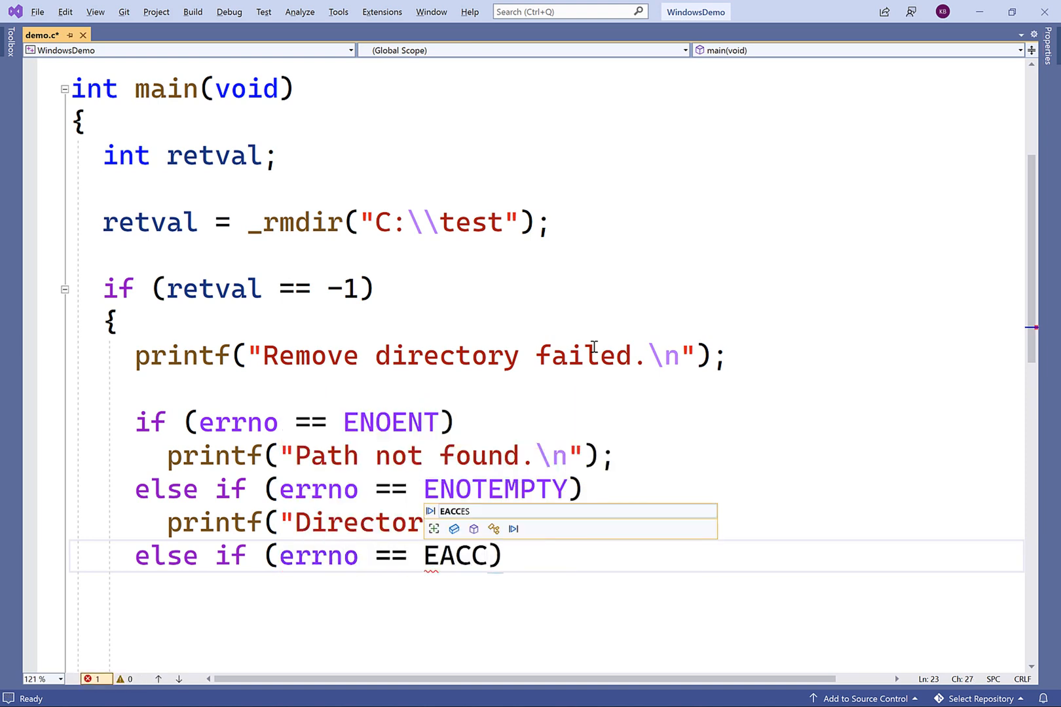
type("printf(\"An open handle to the")
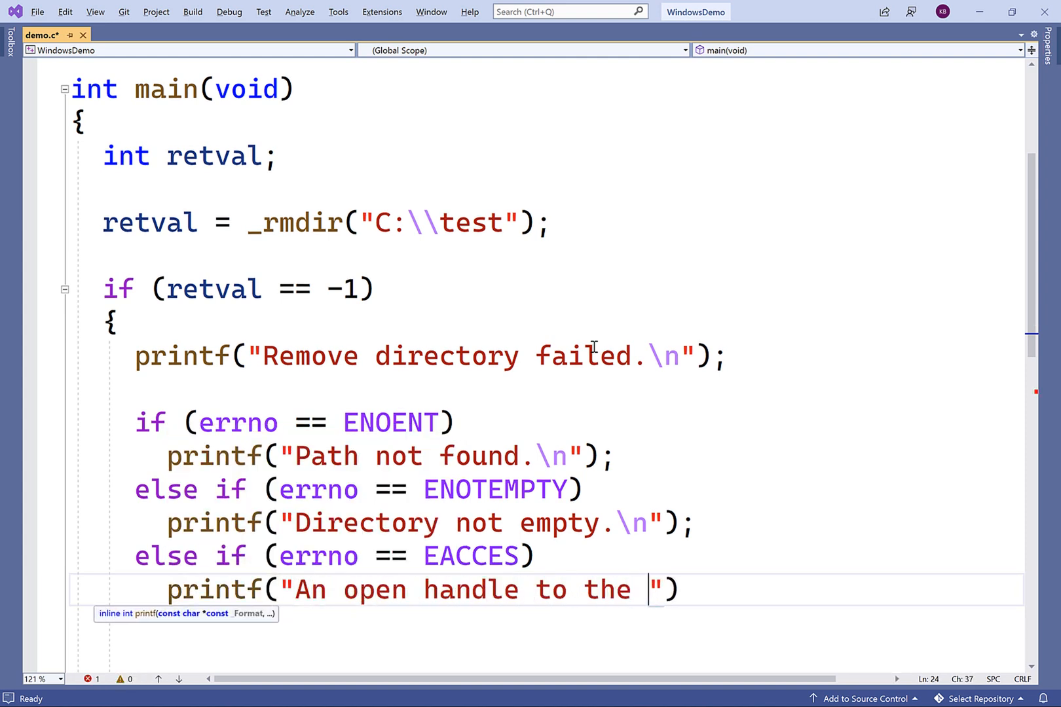
type("directory exists.\\n")
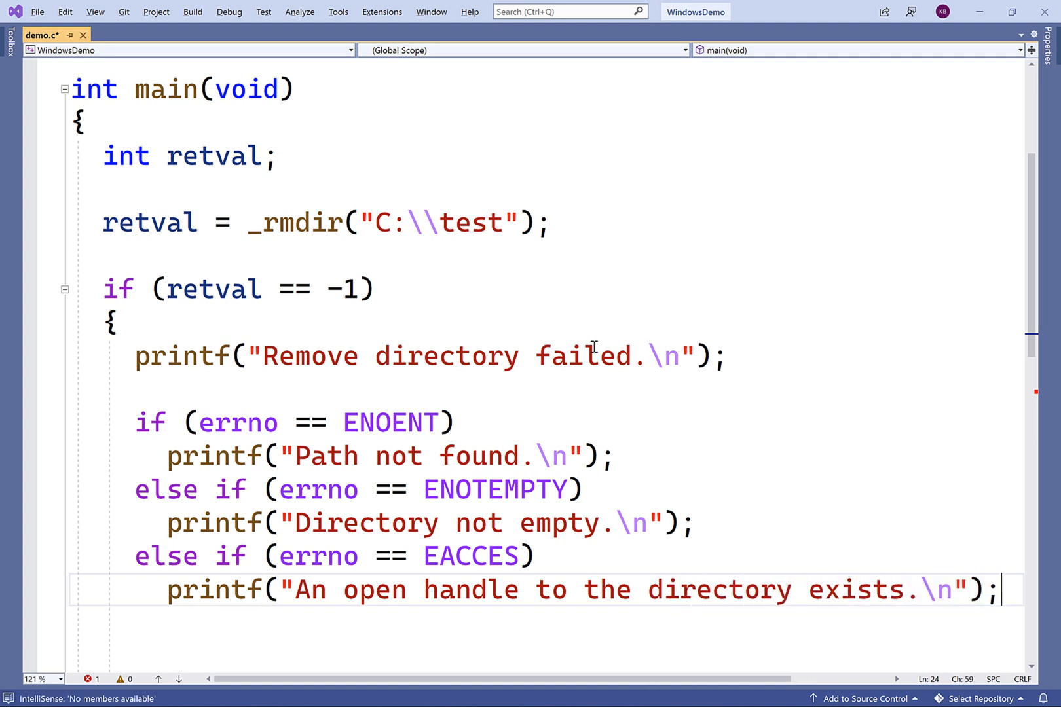
key("ctrl+s")
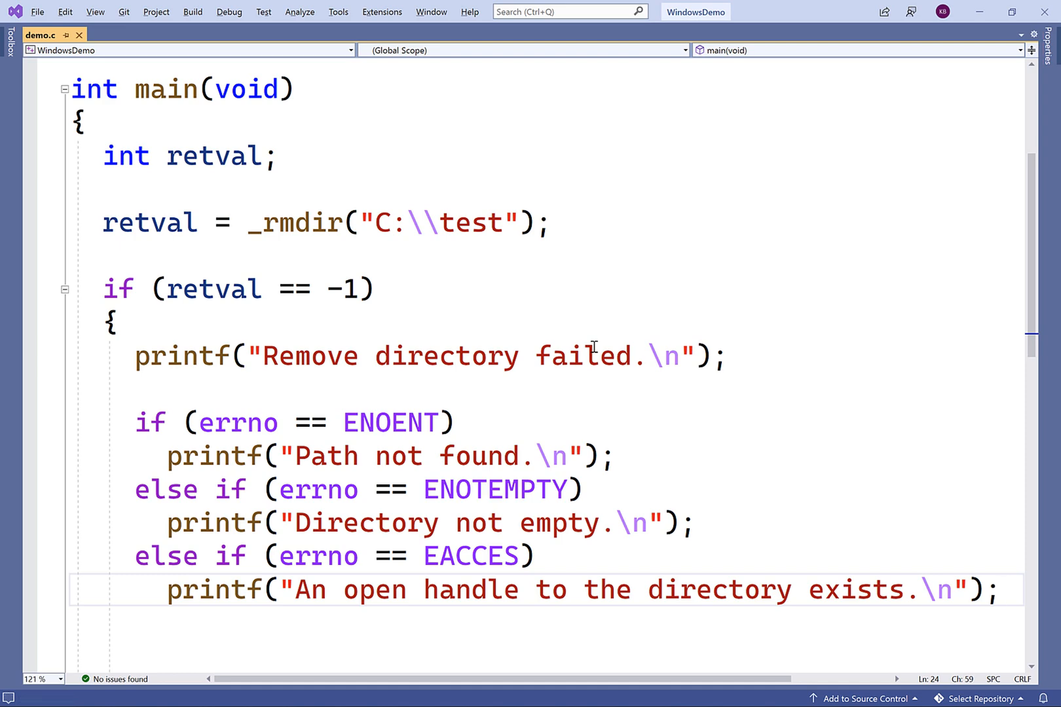
key("F5")
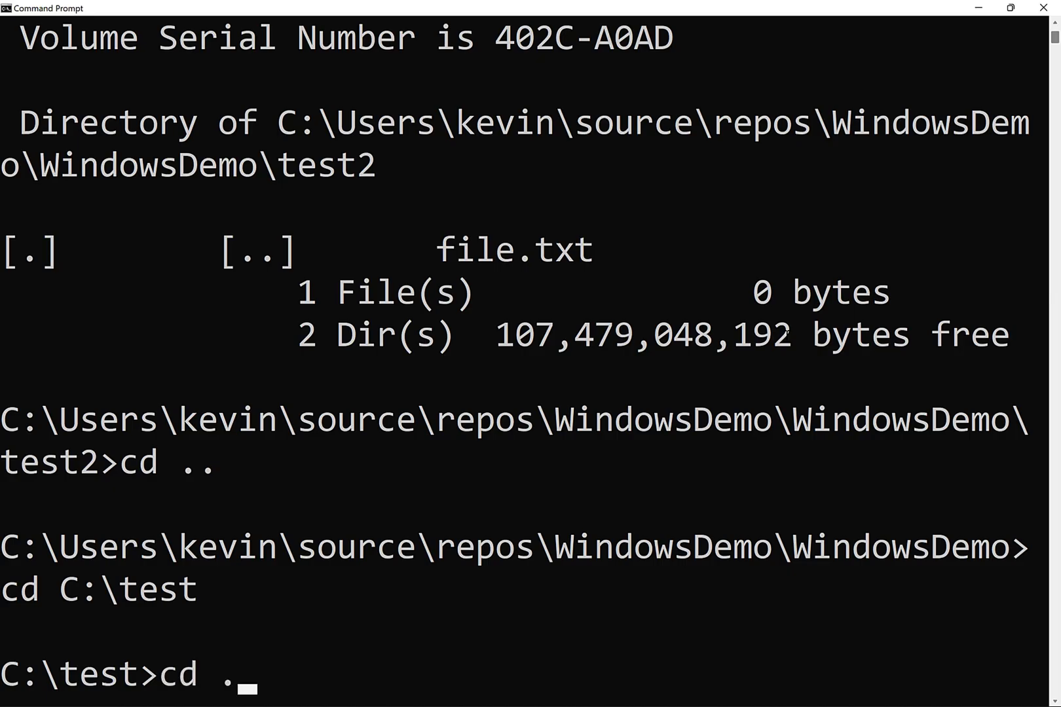
Step: Run cd C:\test in Command Prompt to hold the folder open
key("Enter")
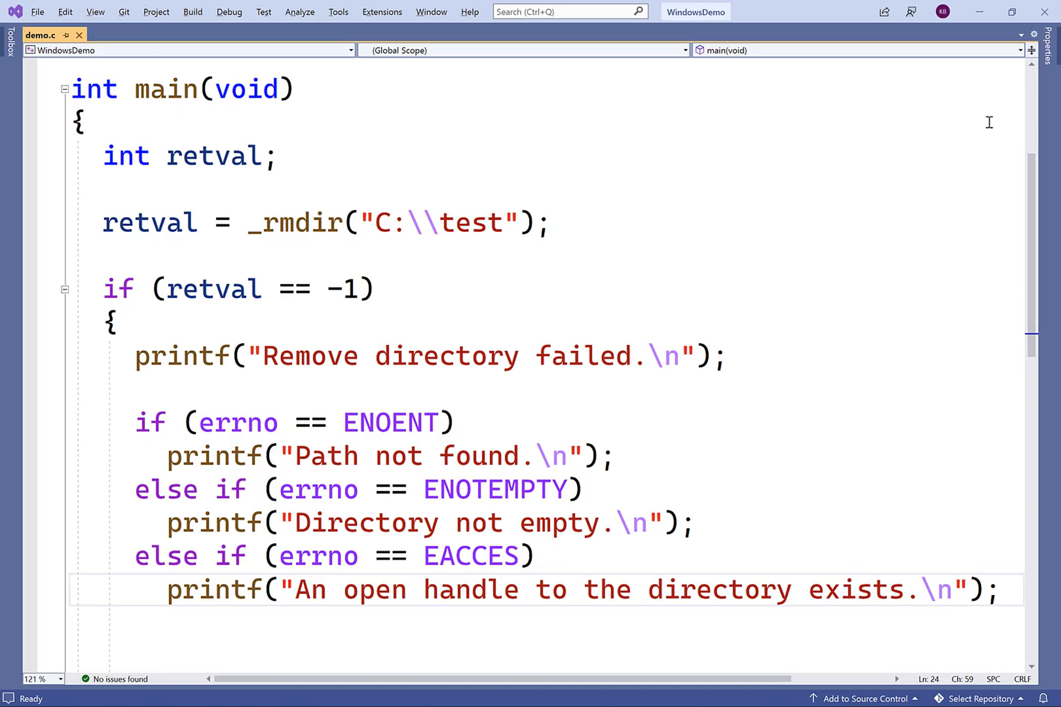
mouse_move(912, 318)
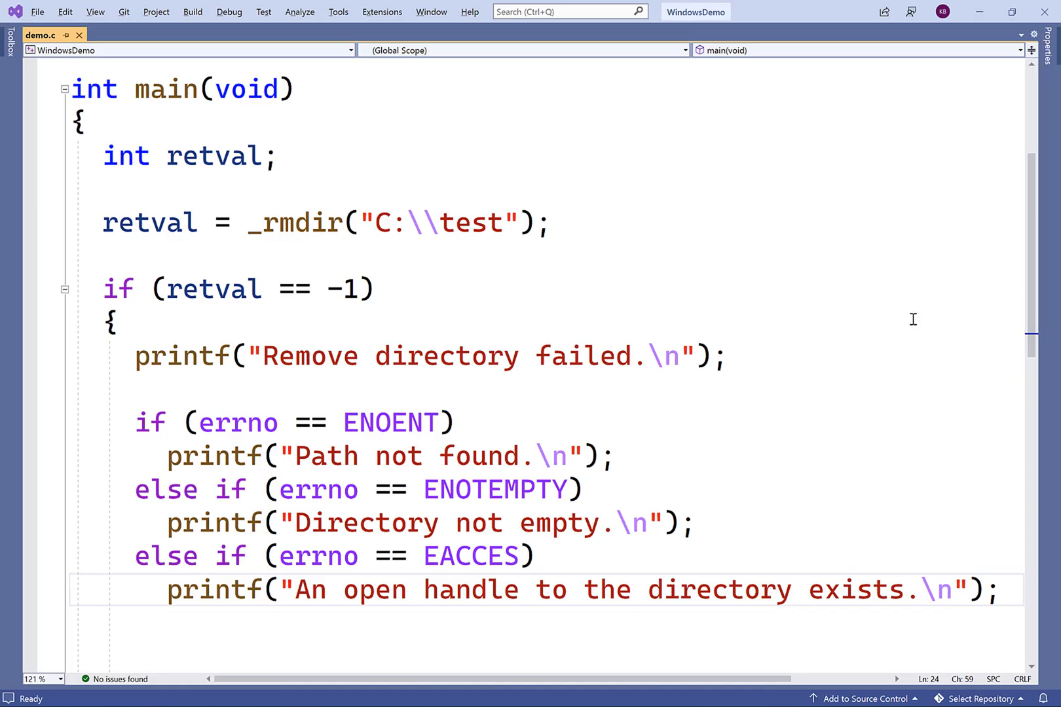